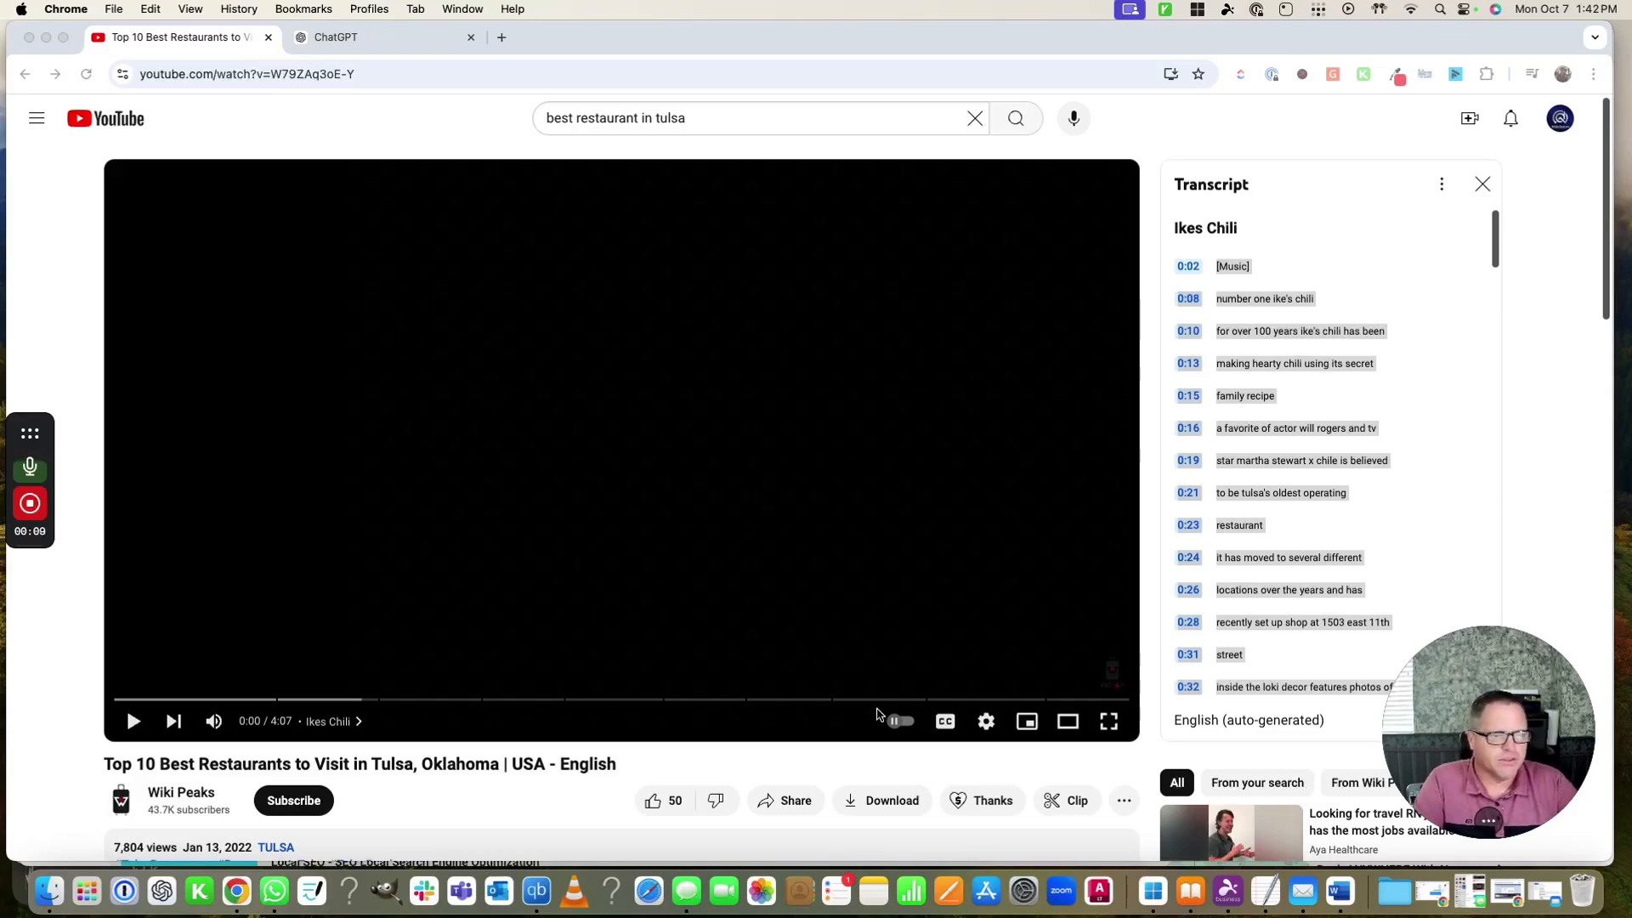
{"action": "mouse_move", "coordinate": [132, 565]}
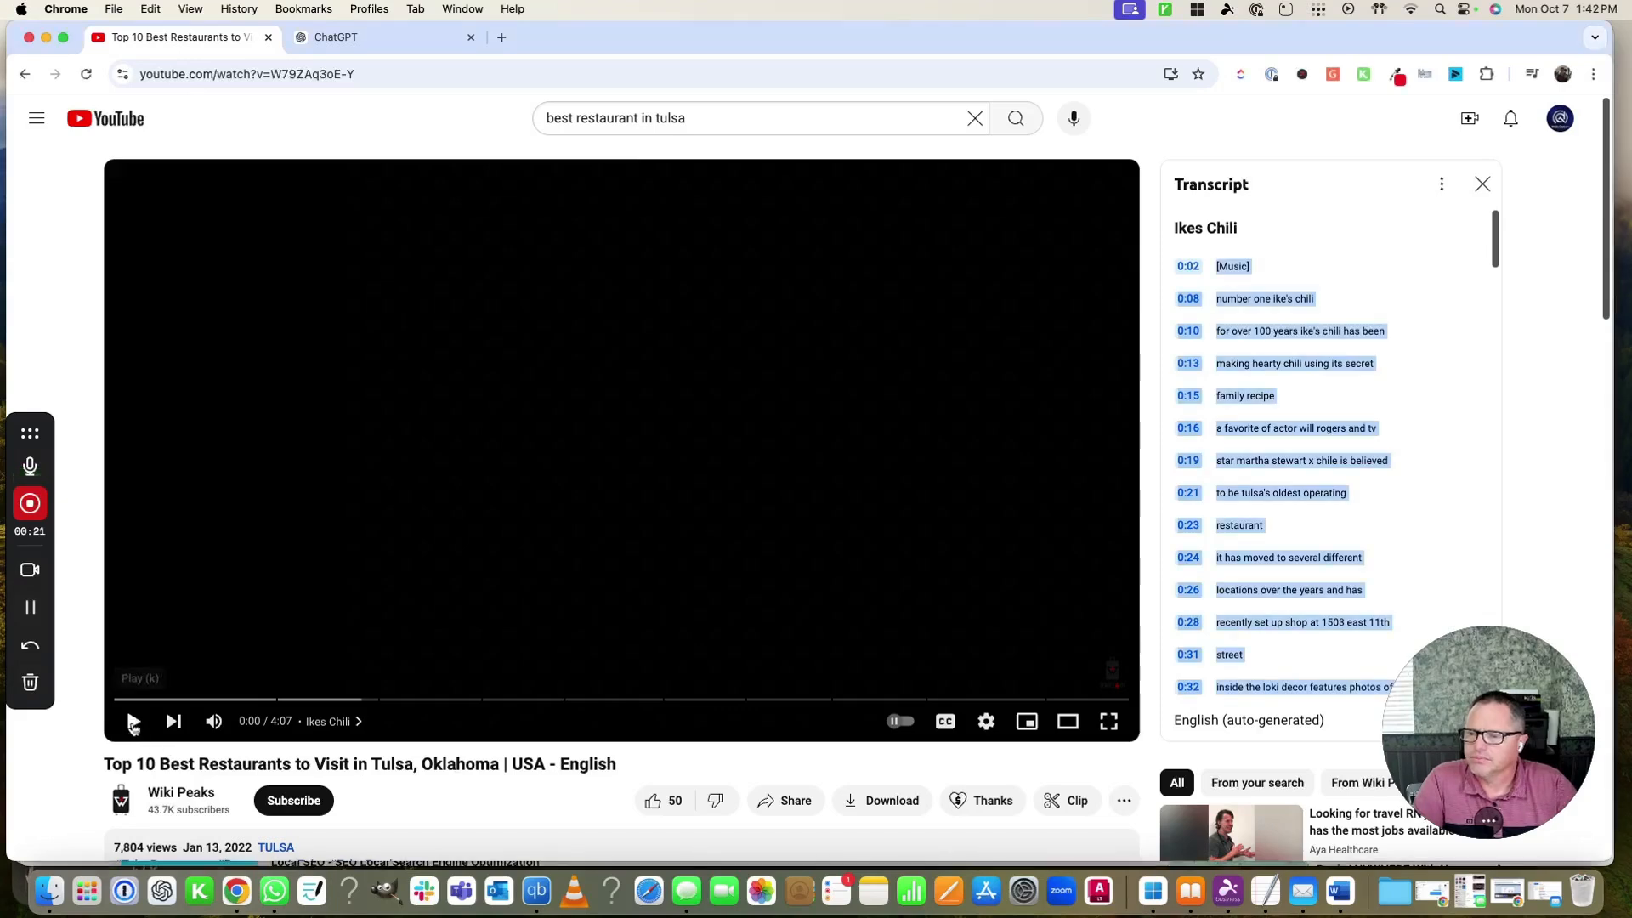
Step: Play the Tulsa restaurants video for about ten seconds, pause it, and scroll to the description
{"action": "left_click", "coordinate": [133, 720]}
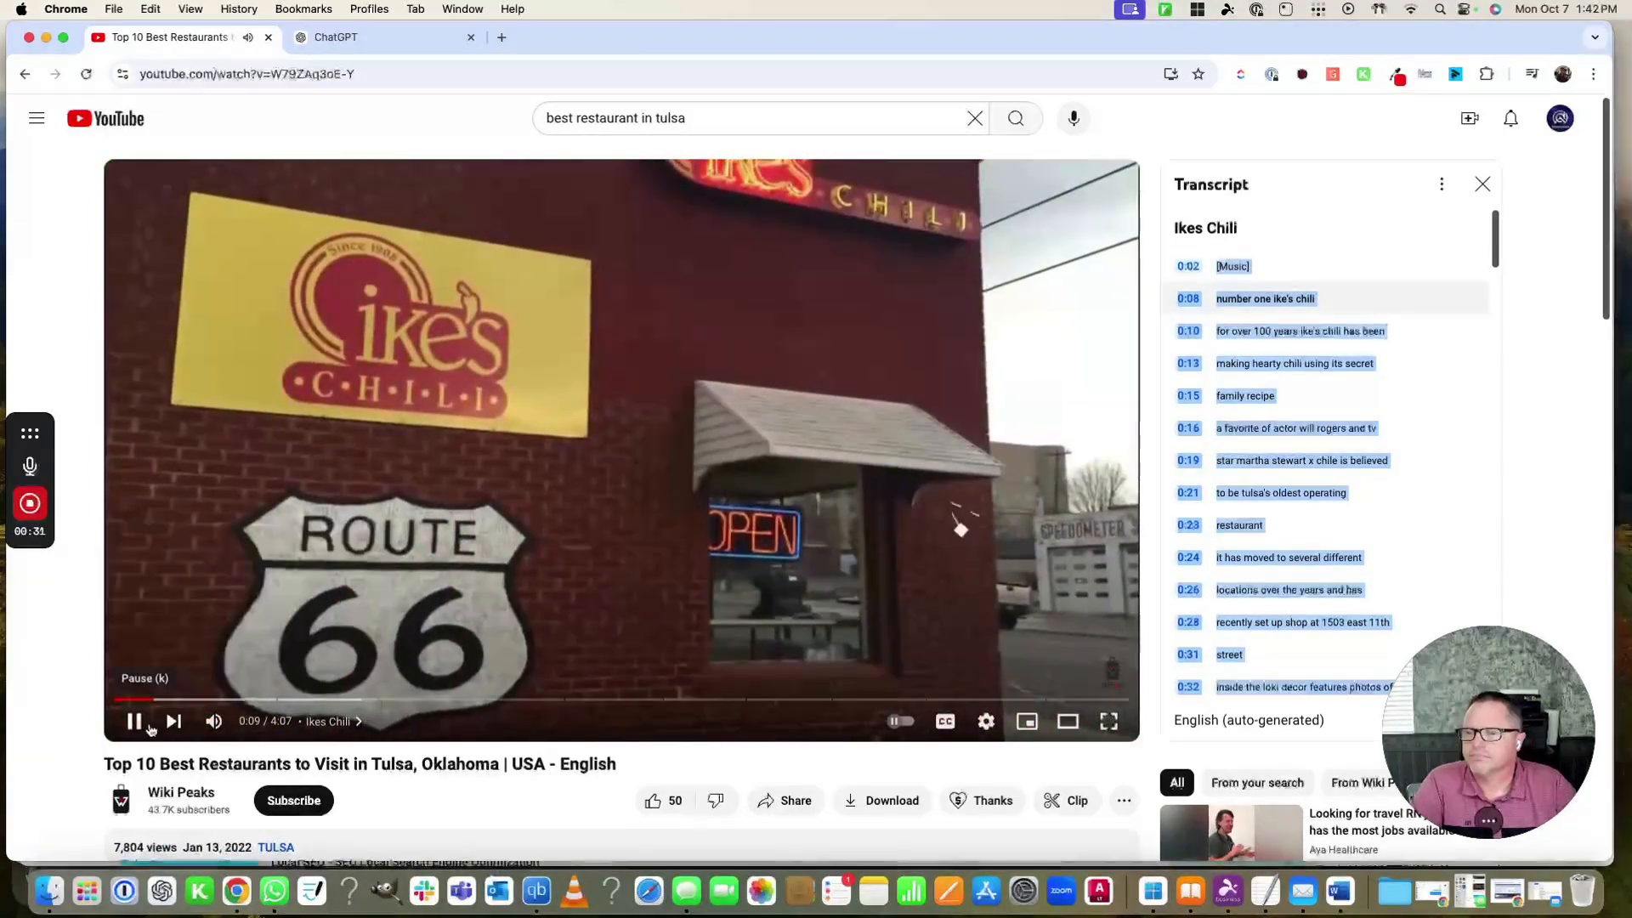
{"action": "left_click", "coordinate": [133, 720]}
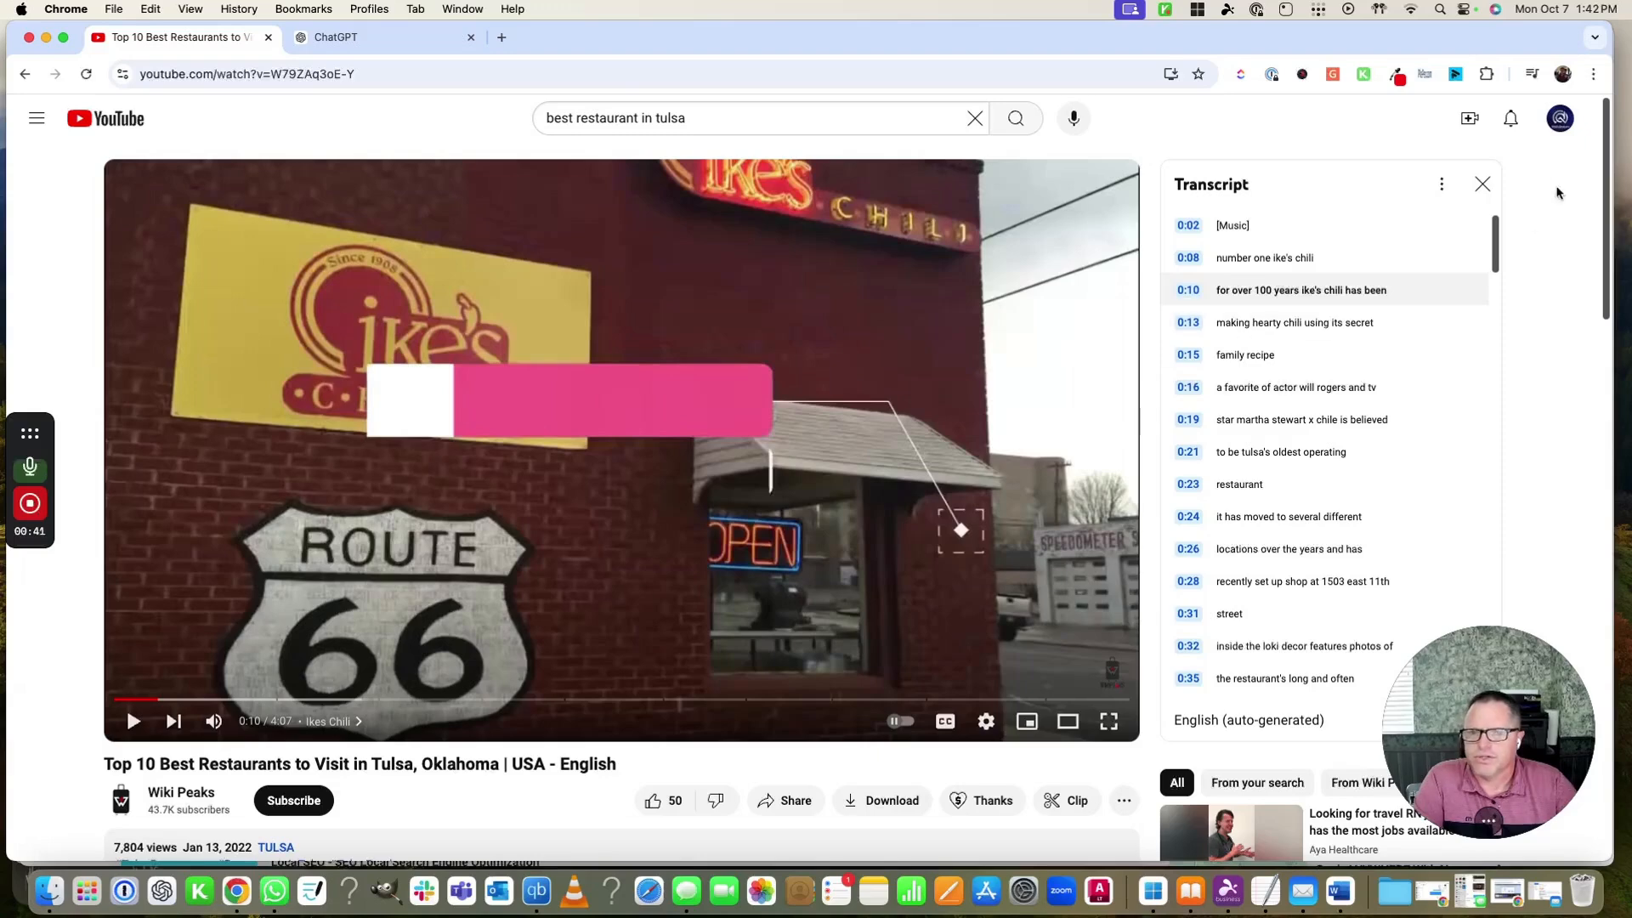
{"action": "left_click", "coordinate": [1483, 184]}
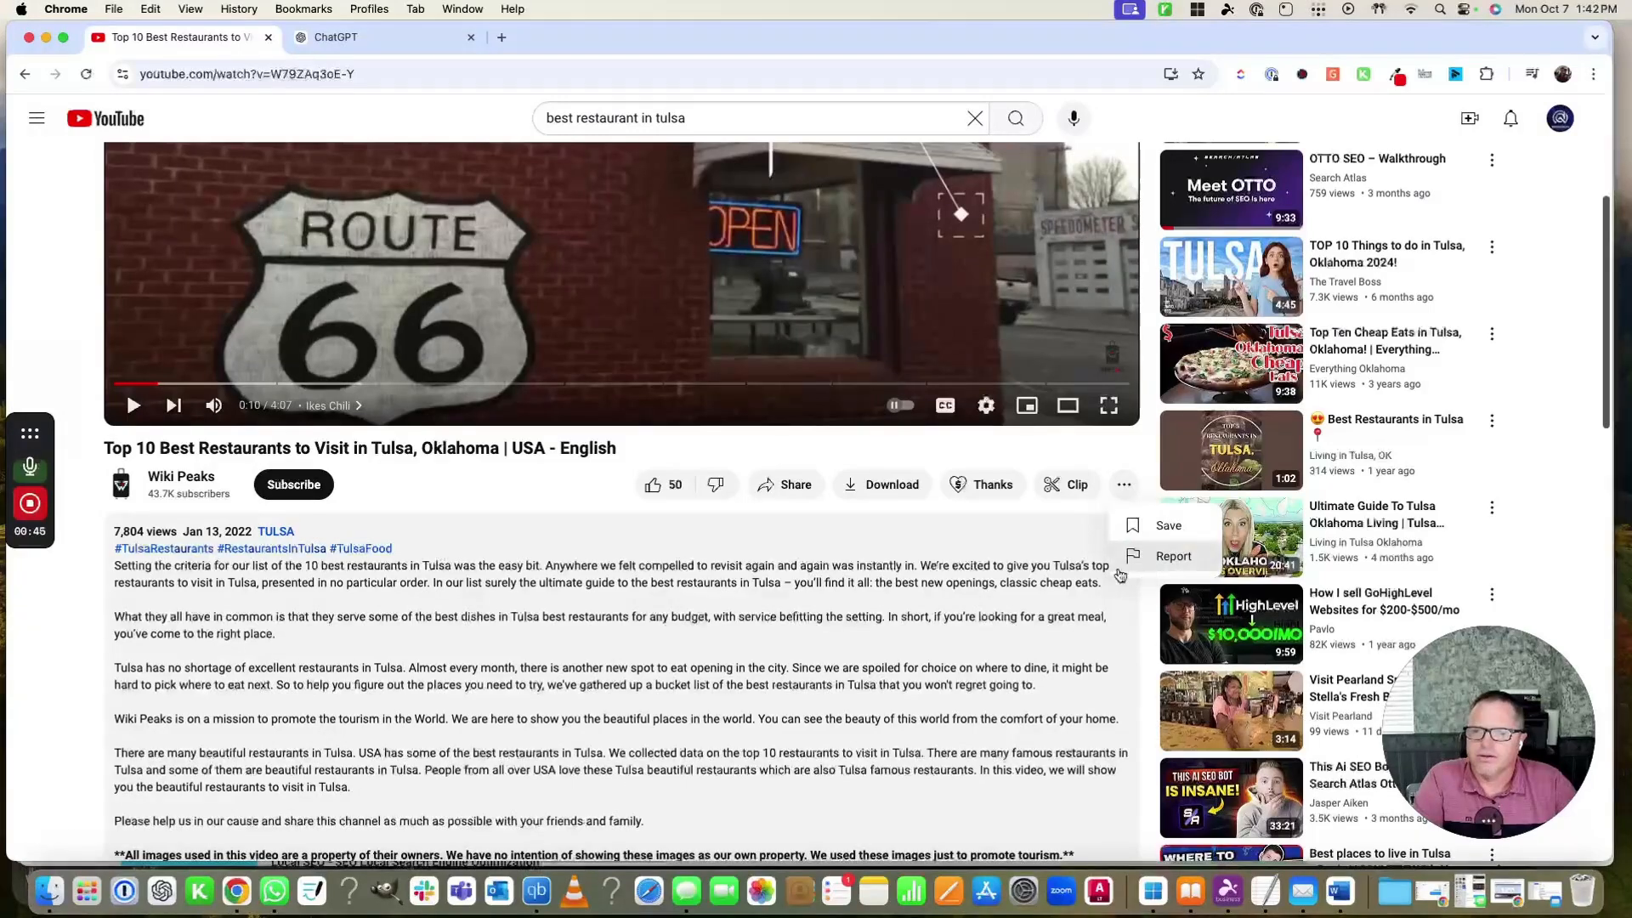
{"action": "scroll", "scroll_direction": "down", "scroll_amount": 3}
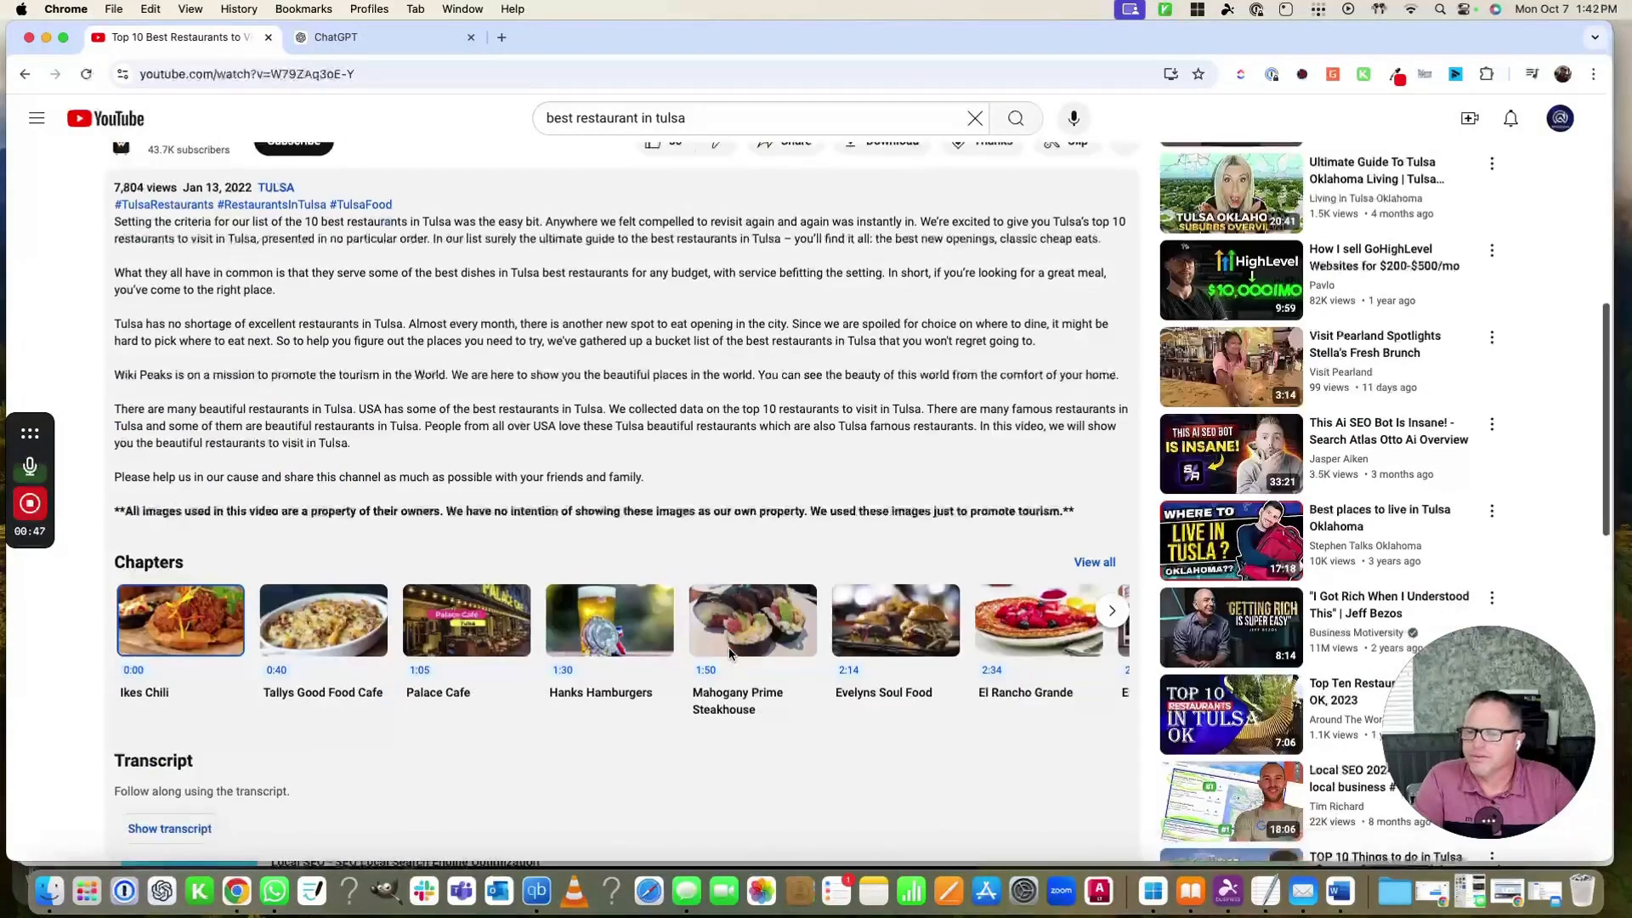
{"action": "scroll", "scroll_direction": "up", "scroll_amount": 3}
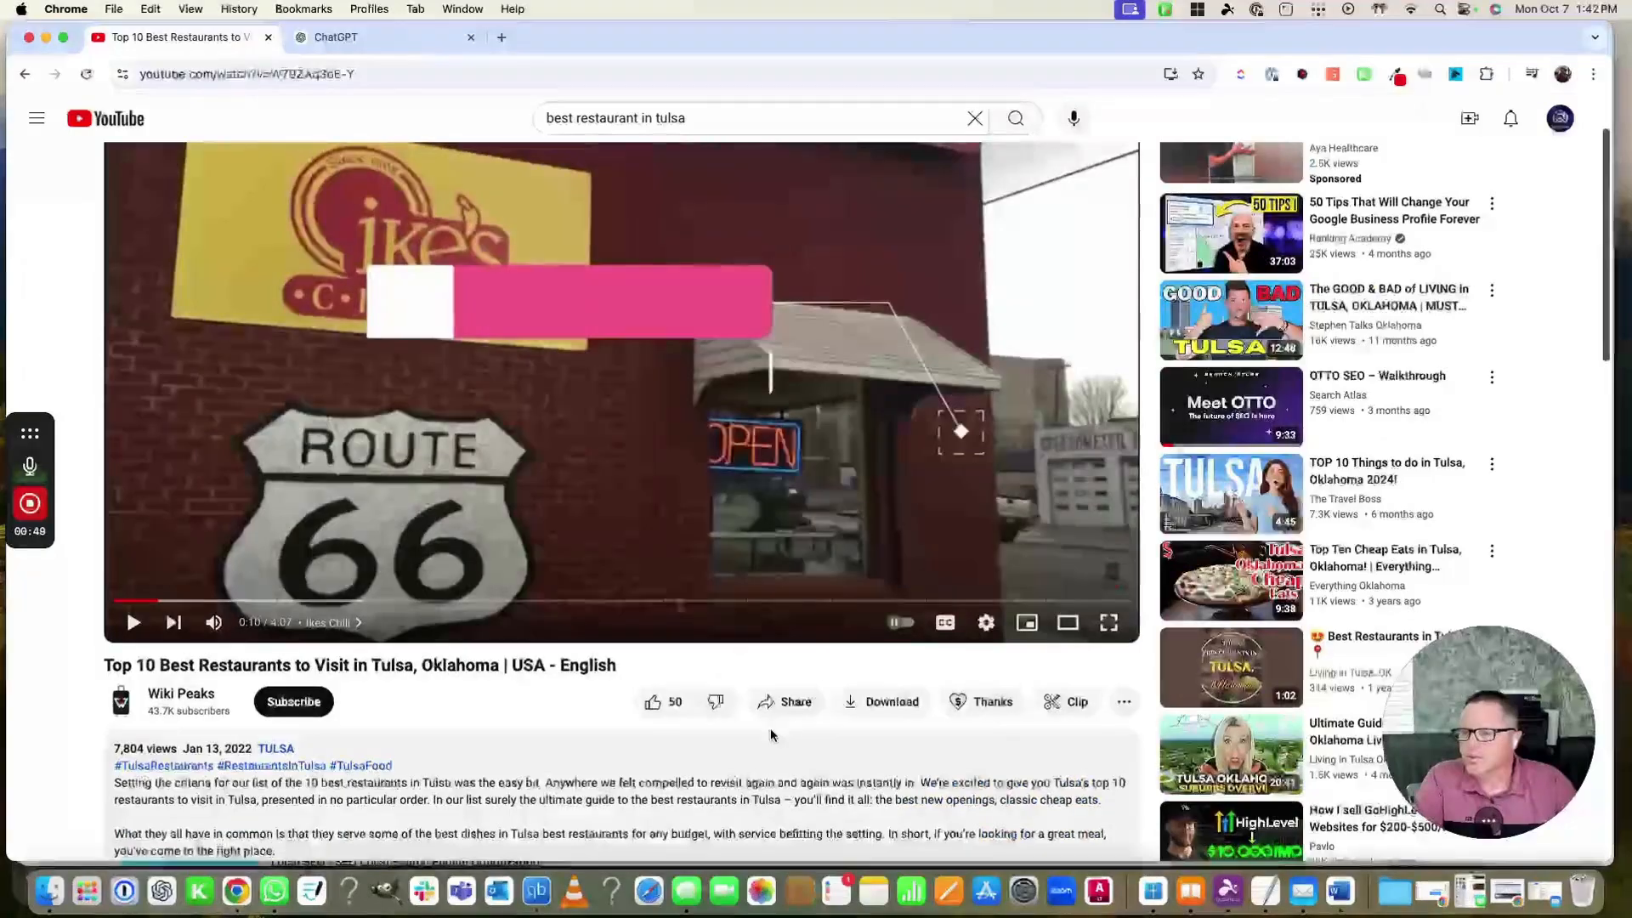
{"action": "scroll", "scroll_direction": "down", "scroll_amount": 3}
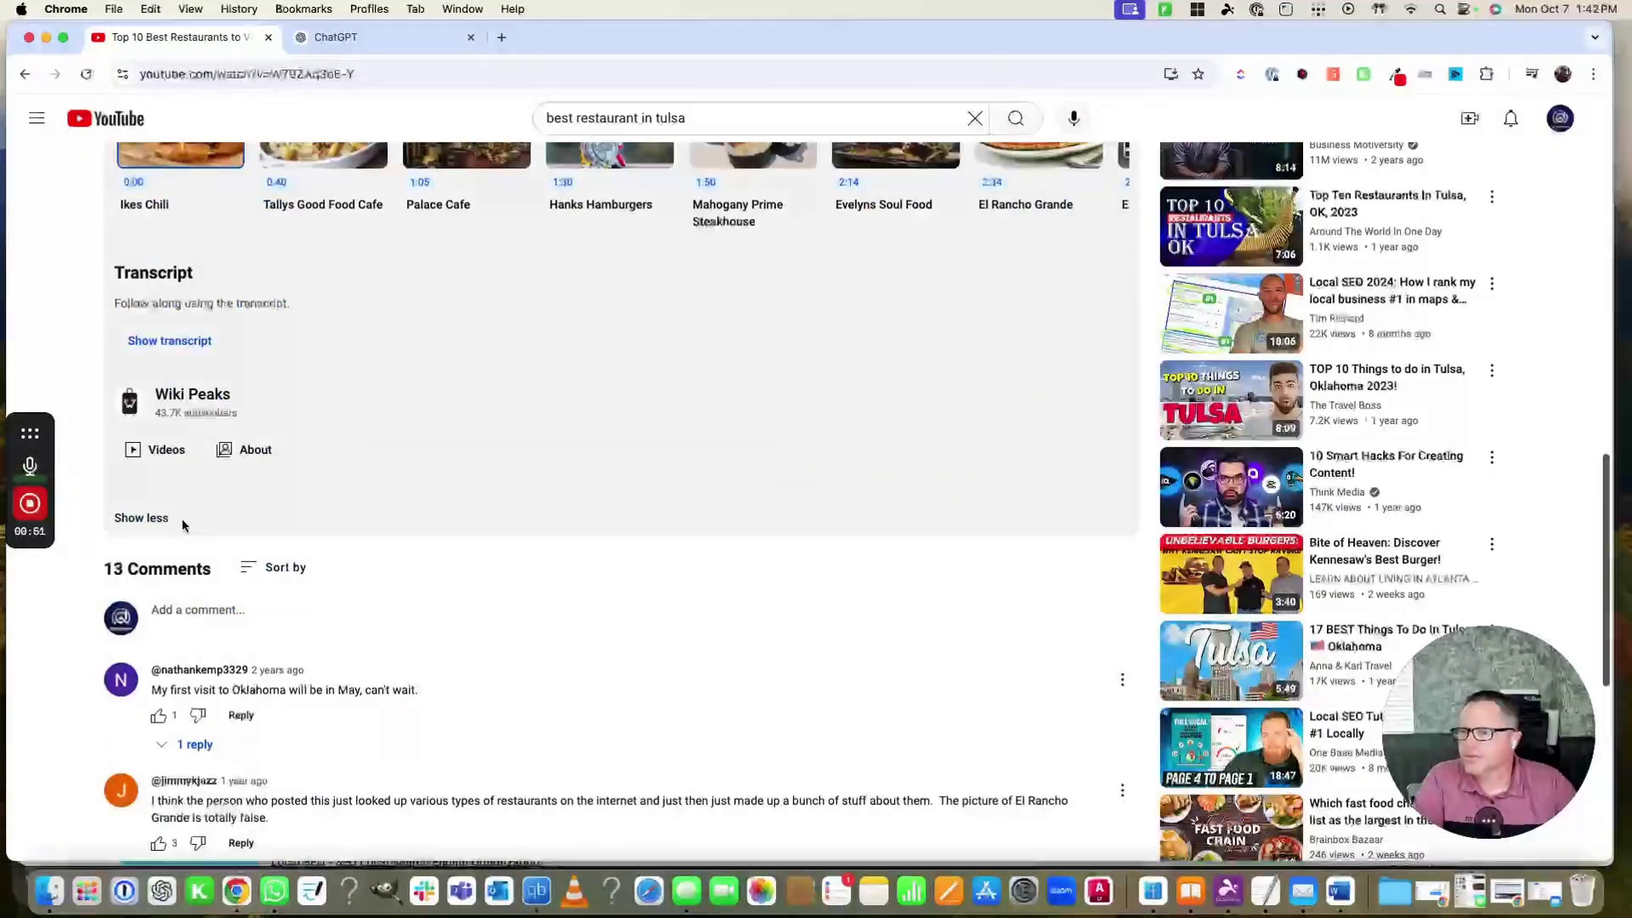
{"action": "scroll", "scroll_direction": "up", "scroll_amount": 3}
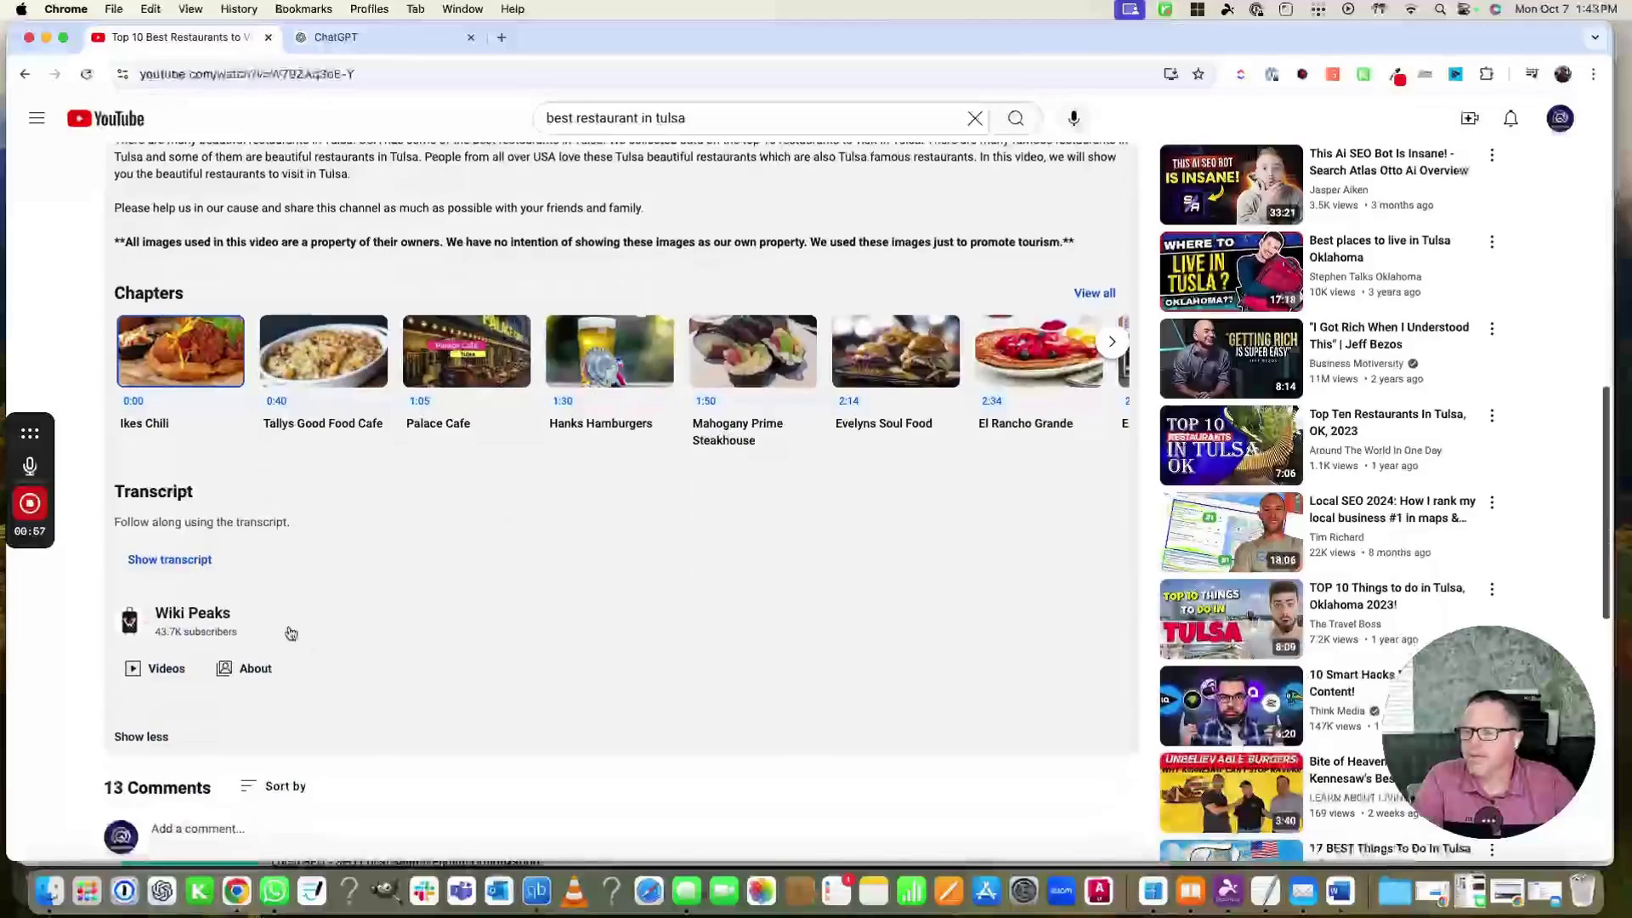
{"action": "left_click", "coordinate": [169, 560]}
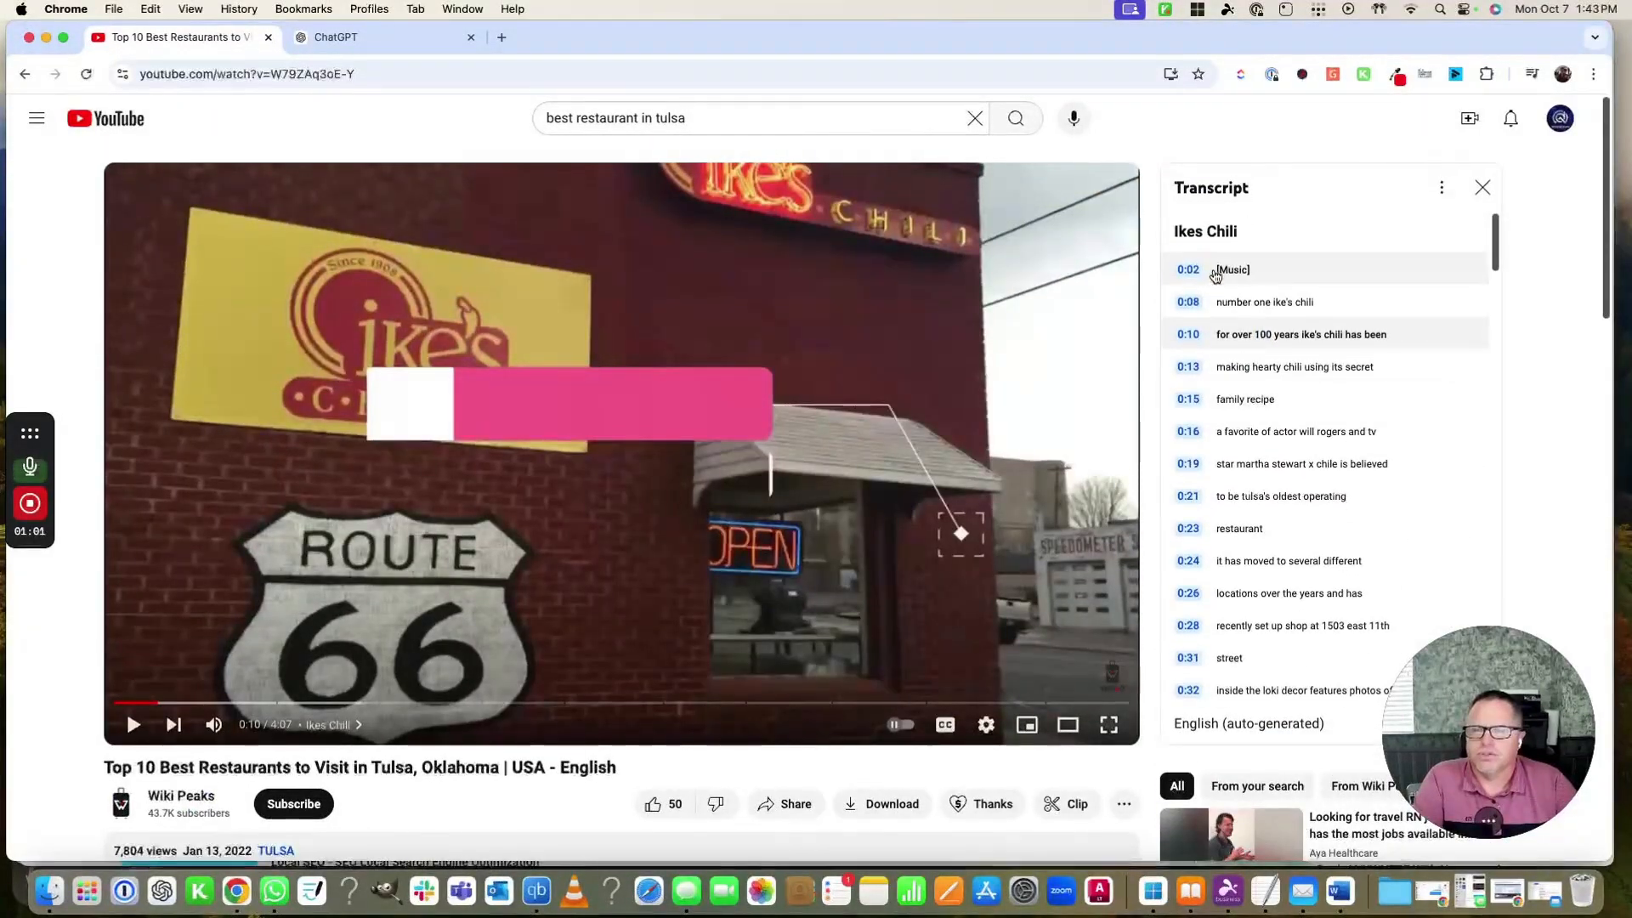
Step: Select the full transcript from the opening music line to the final subscribe line and copy it
{"action": "left_click", "coordinate": [1232, 270]}
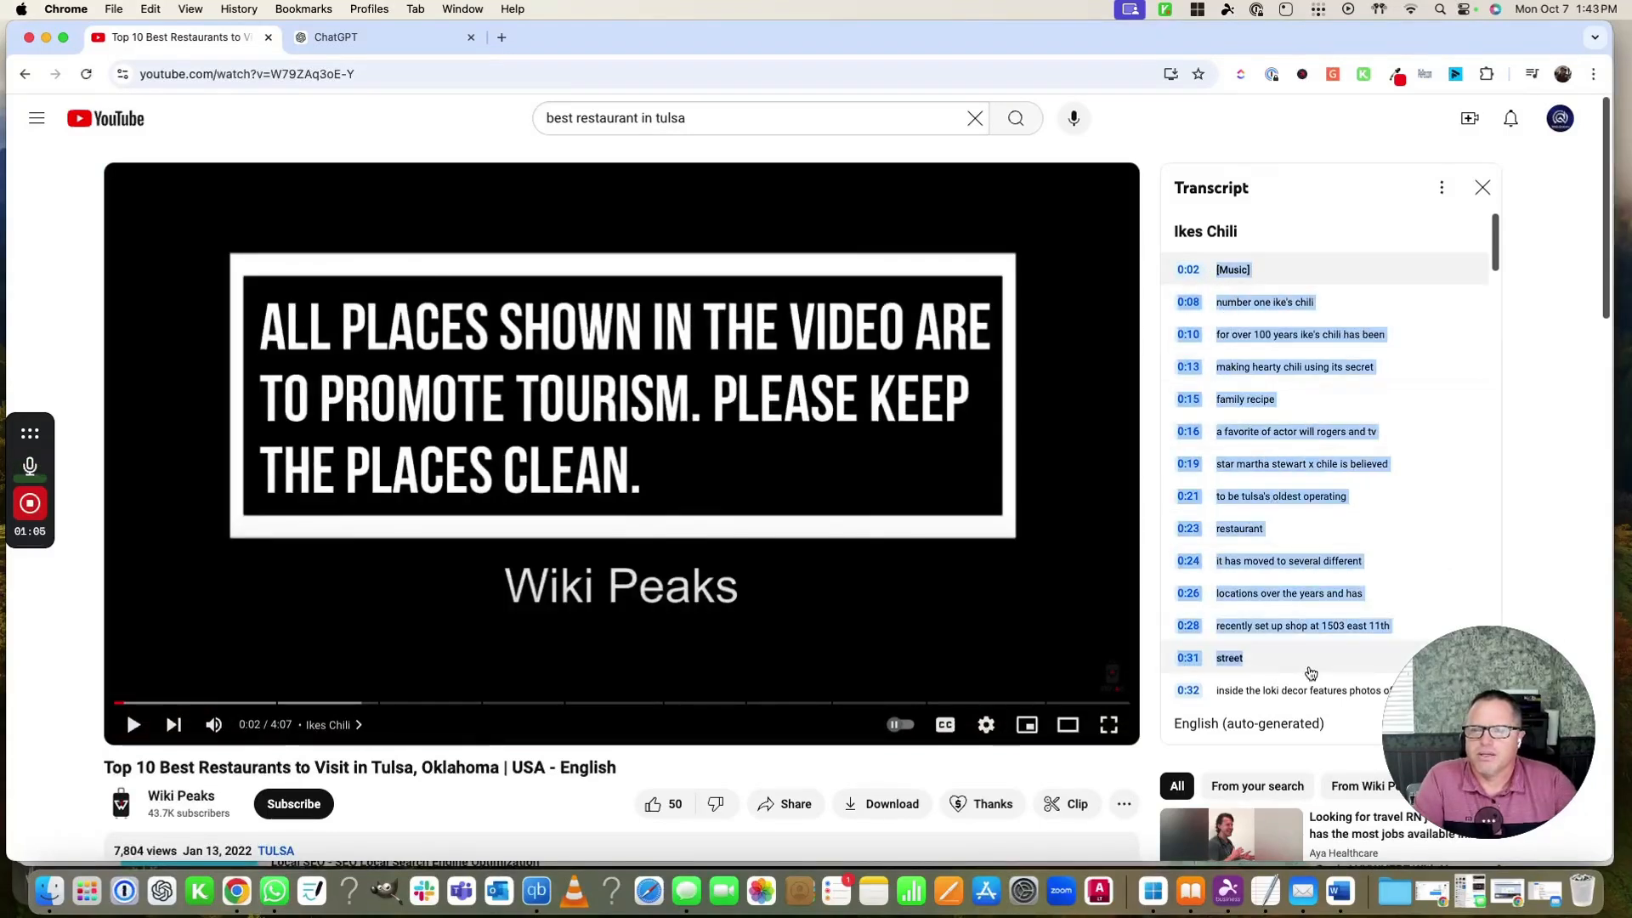
{"action": "scroll", "scroll_direction": "down", "scroll_amount": 3}
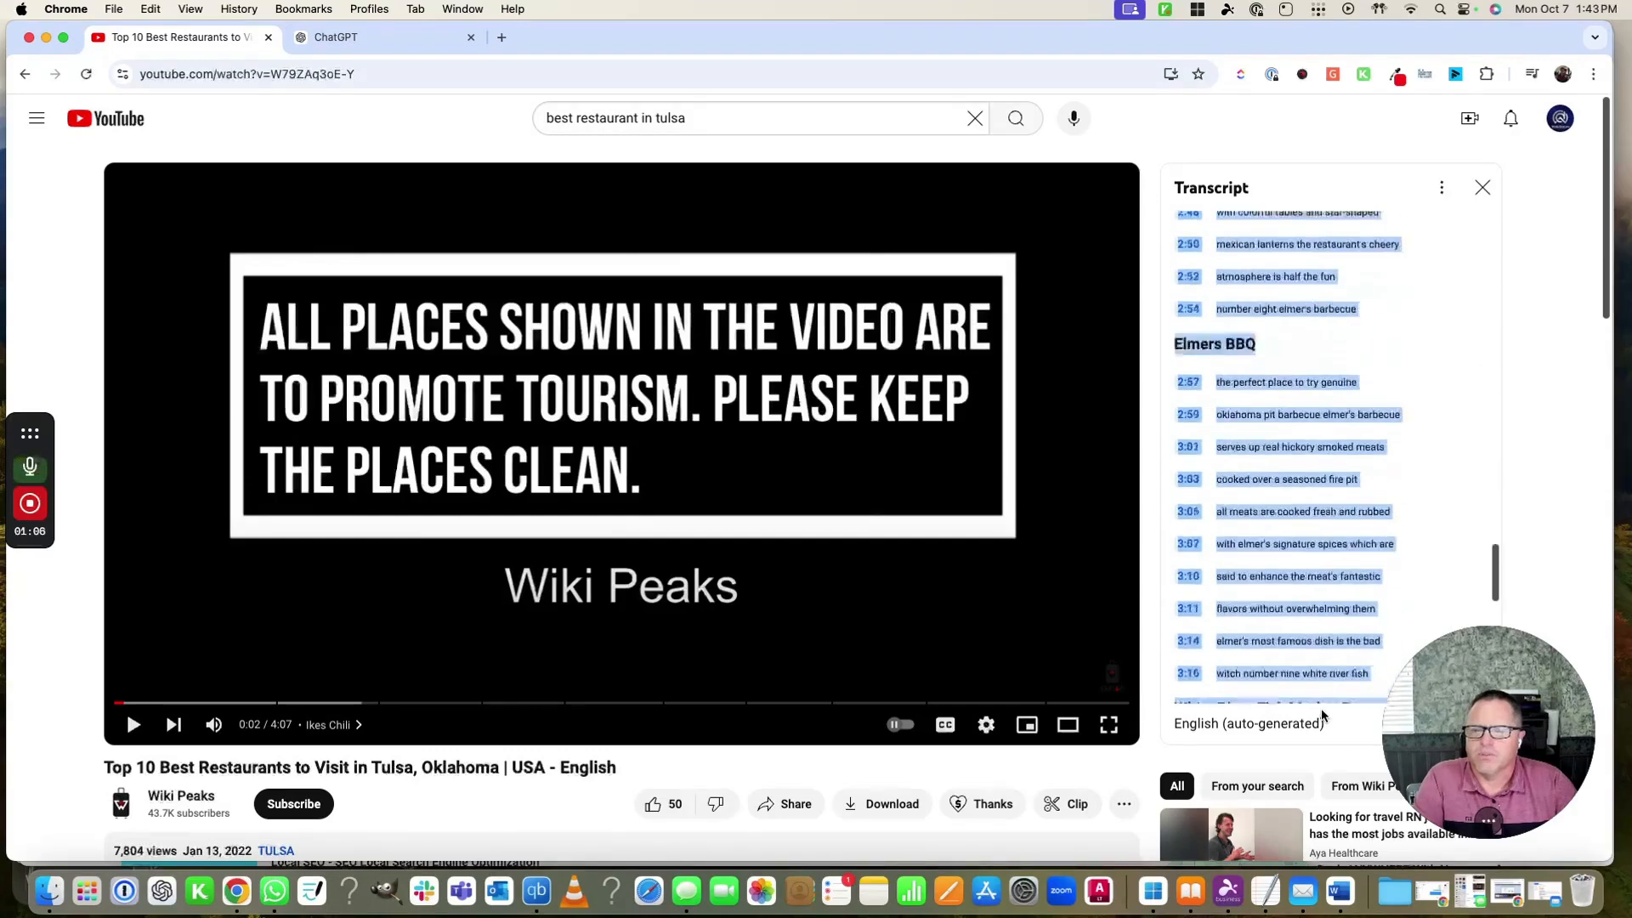
{"action": "scroll", "scroll_direction": "down", "scroll_amount": 3}
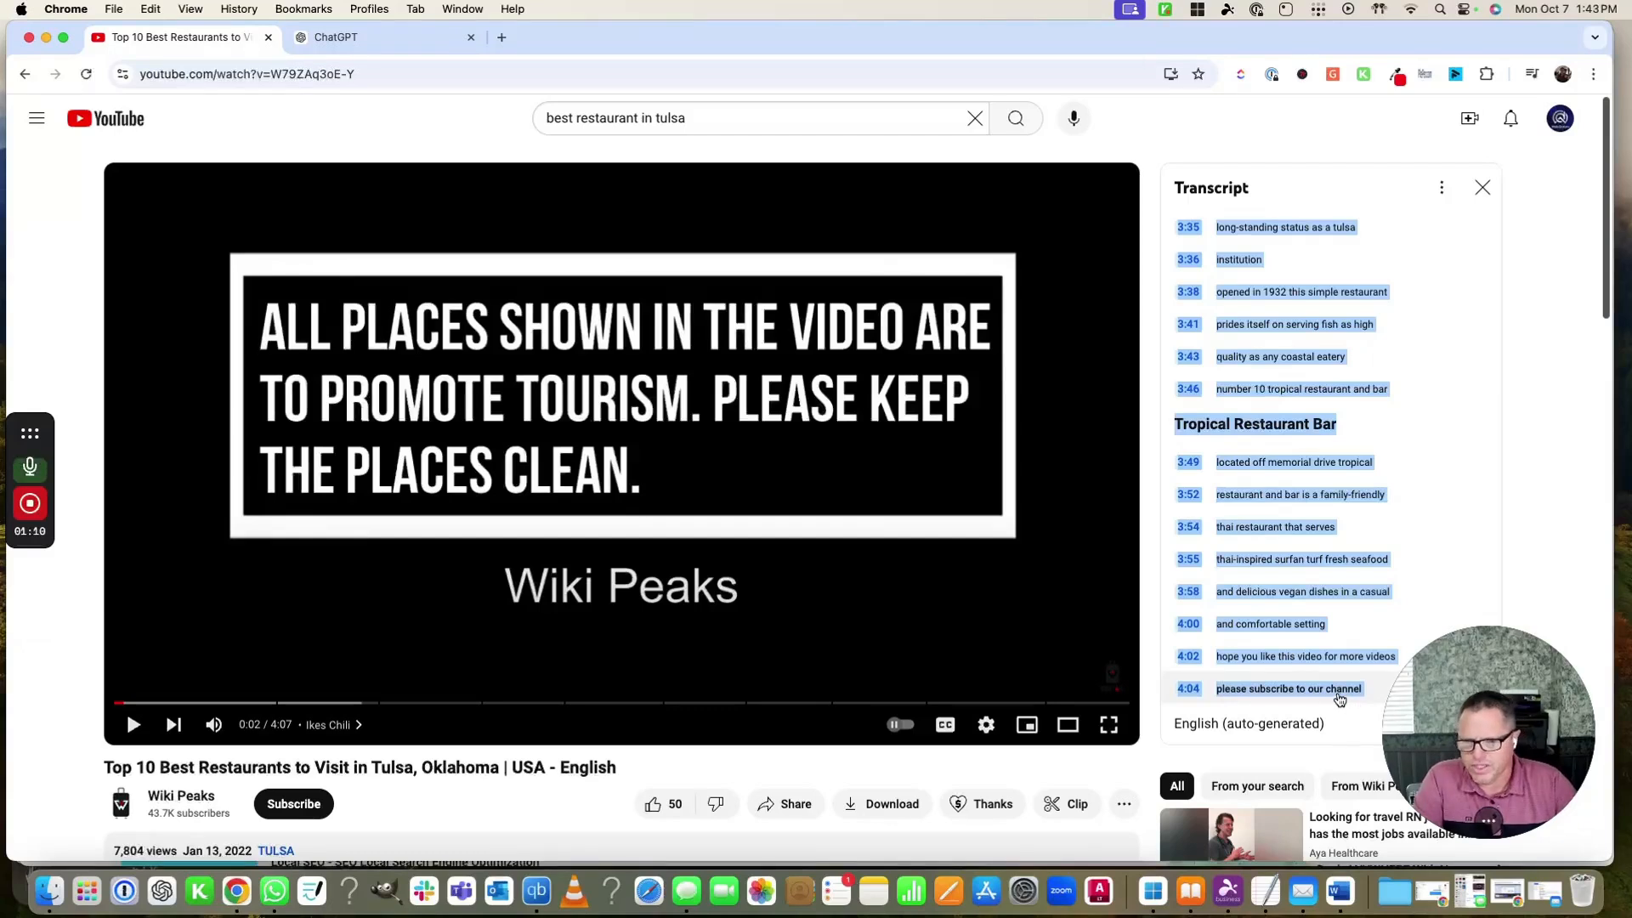
{"action": "right_click", "coordinate": [1340, 688]}
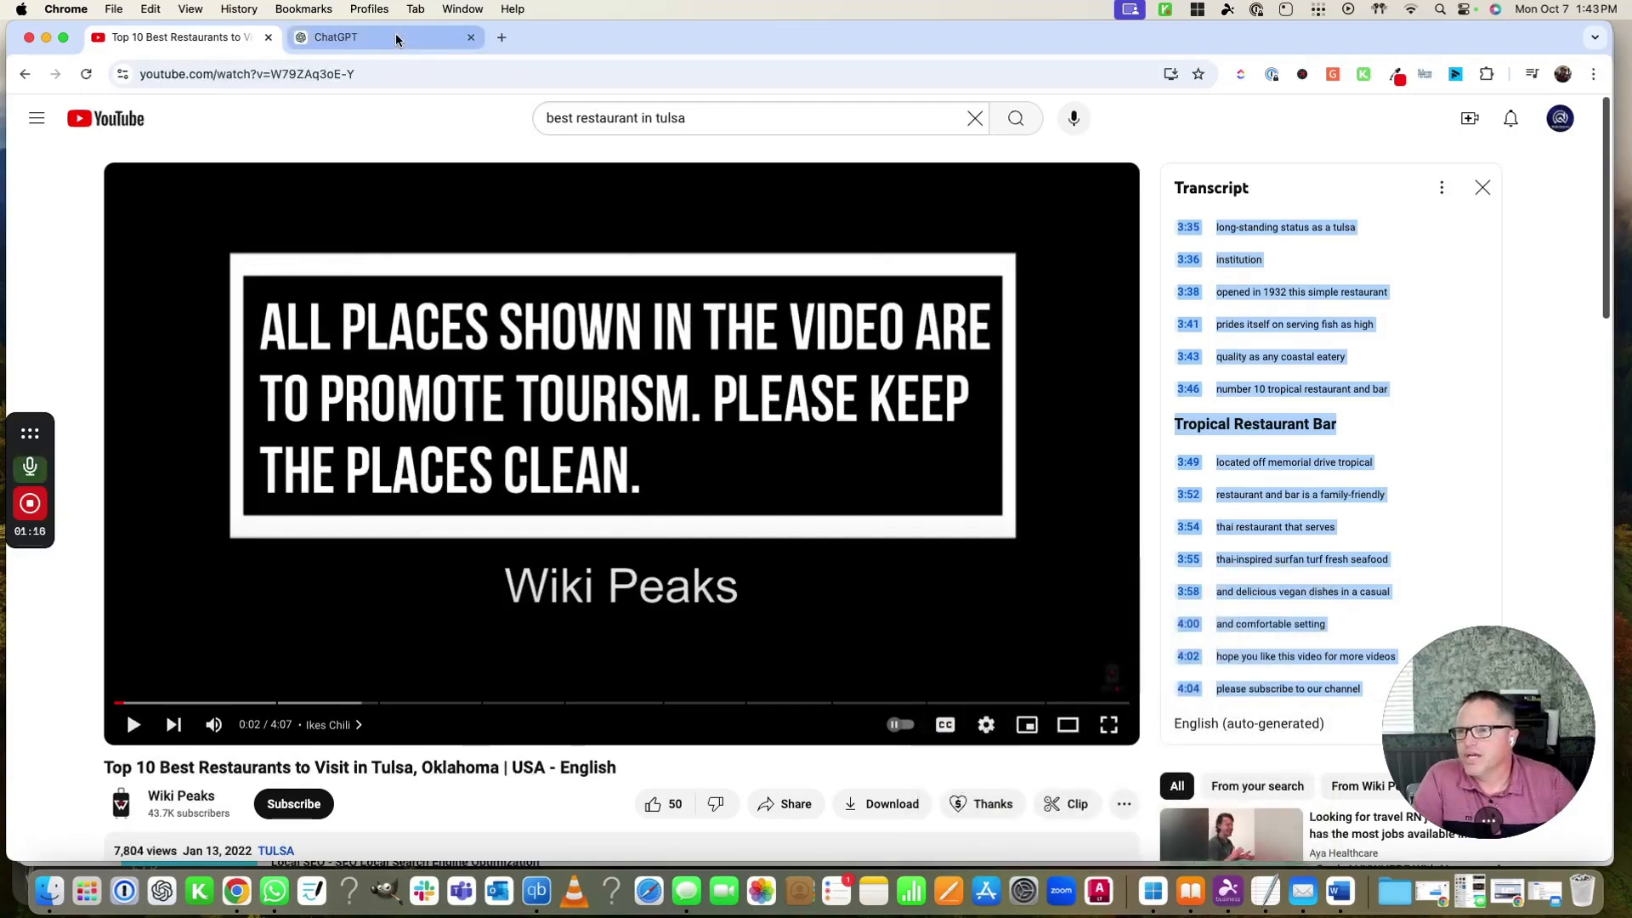
{"action": "mouse_move", "coordinate": [385, 37]}
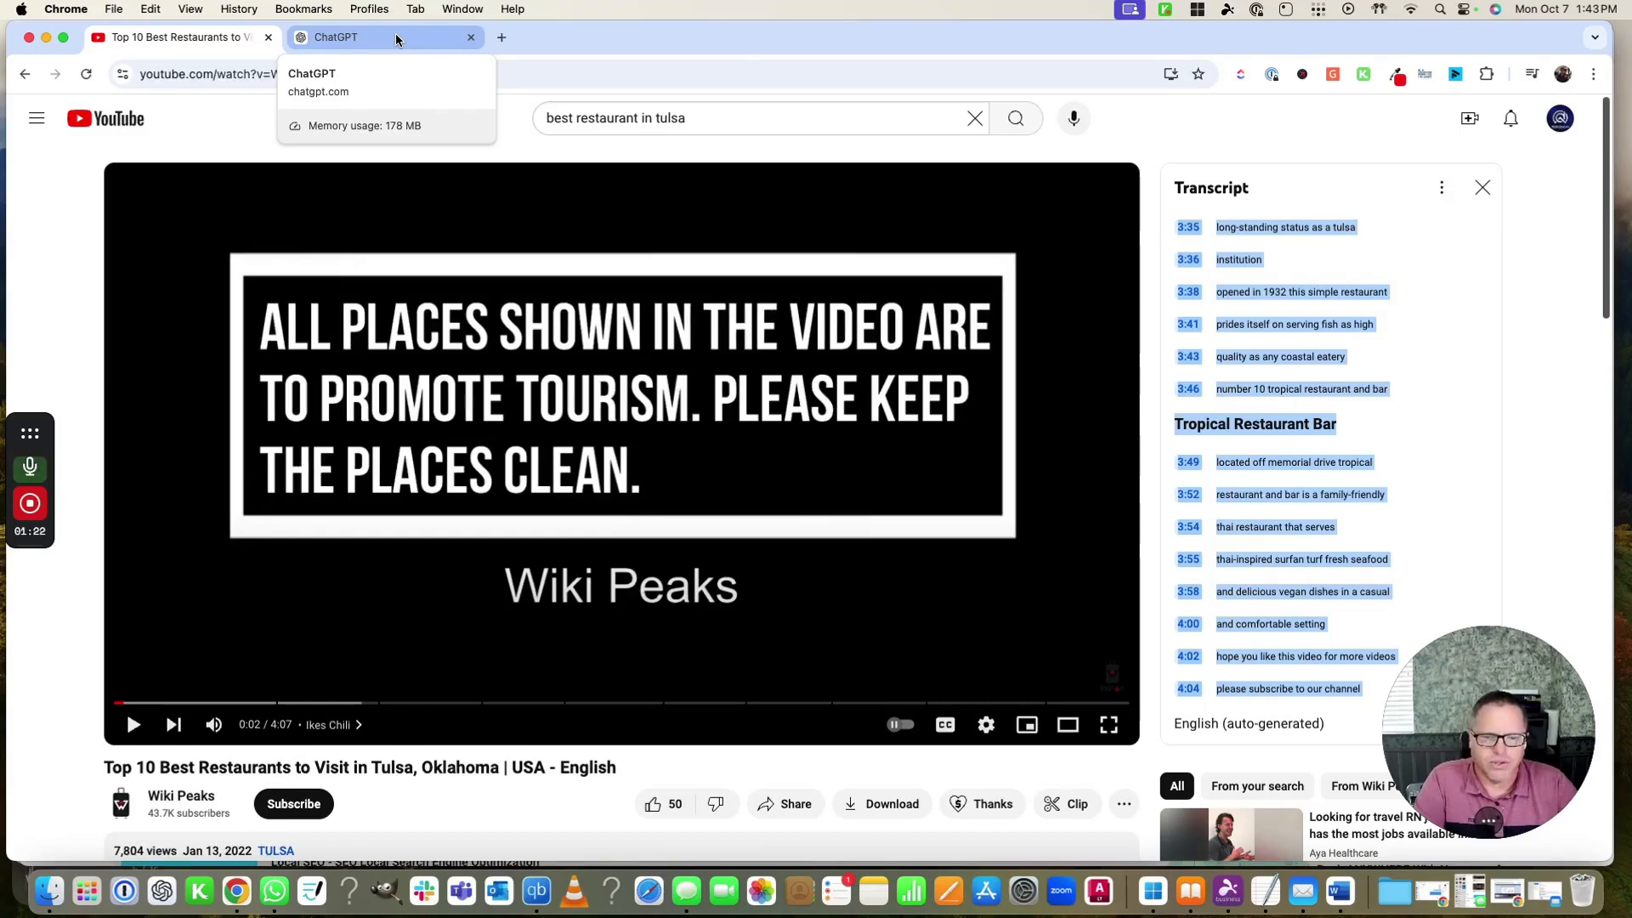
Step: In ChatGPT, enter a prompt requesting the 10 best Tulsa restaurants and remove the attached file
{"action": "left_click", "coordinate": [385, 36]}
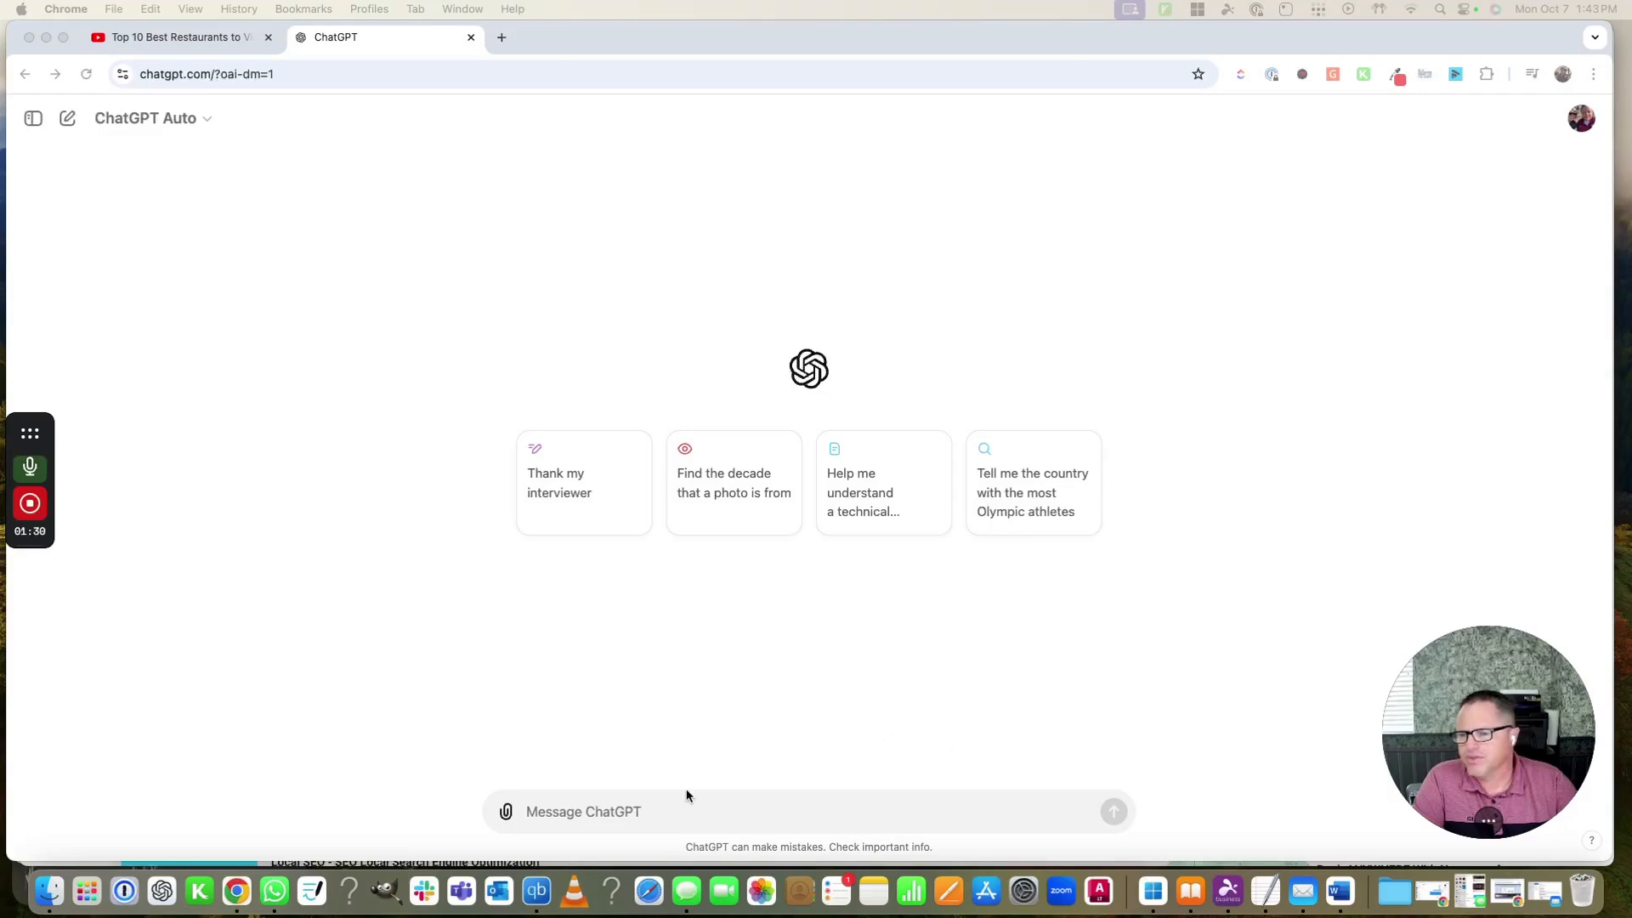
{"action": "right_click", "coordinate": [687, 812]}
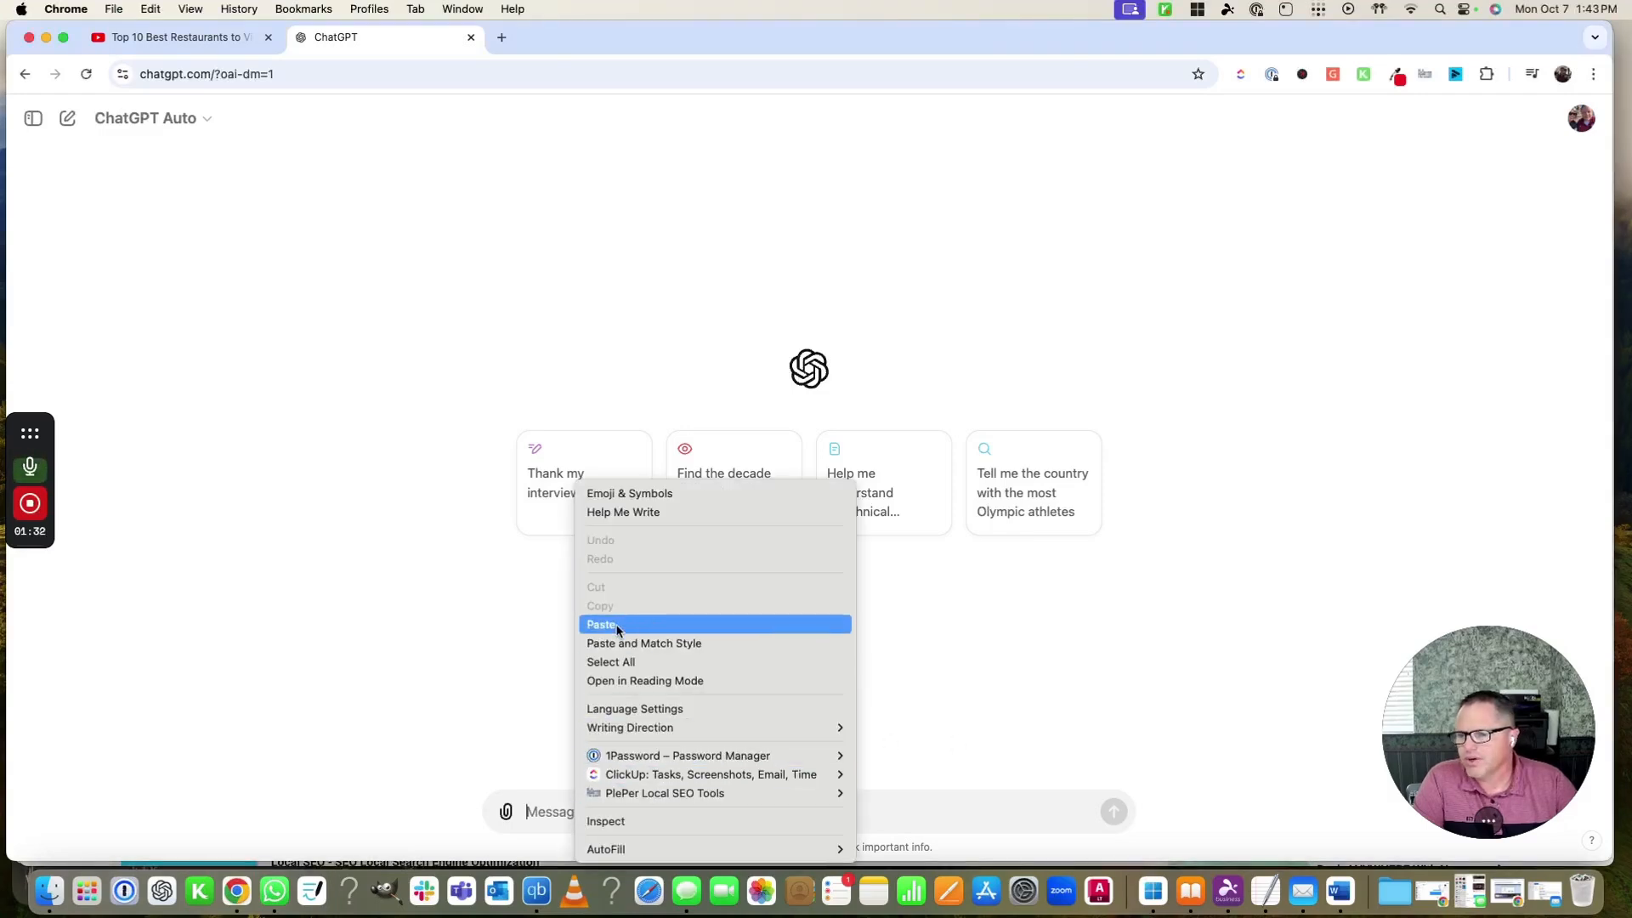
{"action": "left_click", "coordinate": [602, 625]}
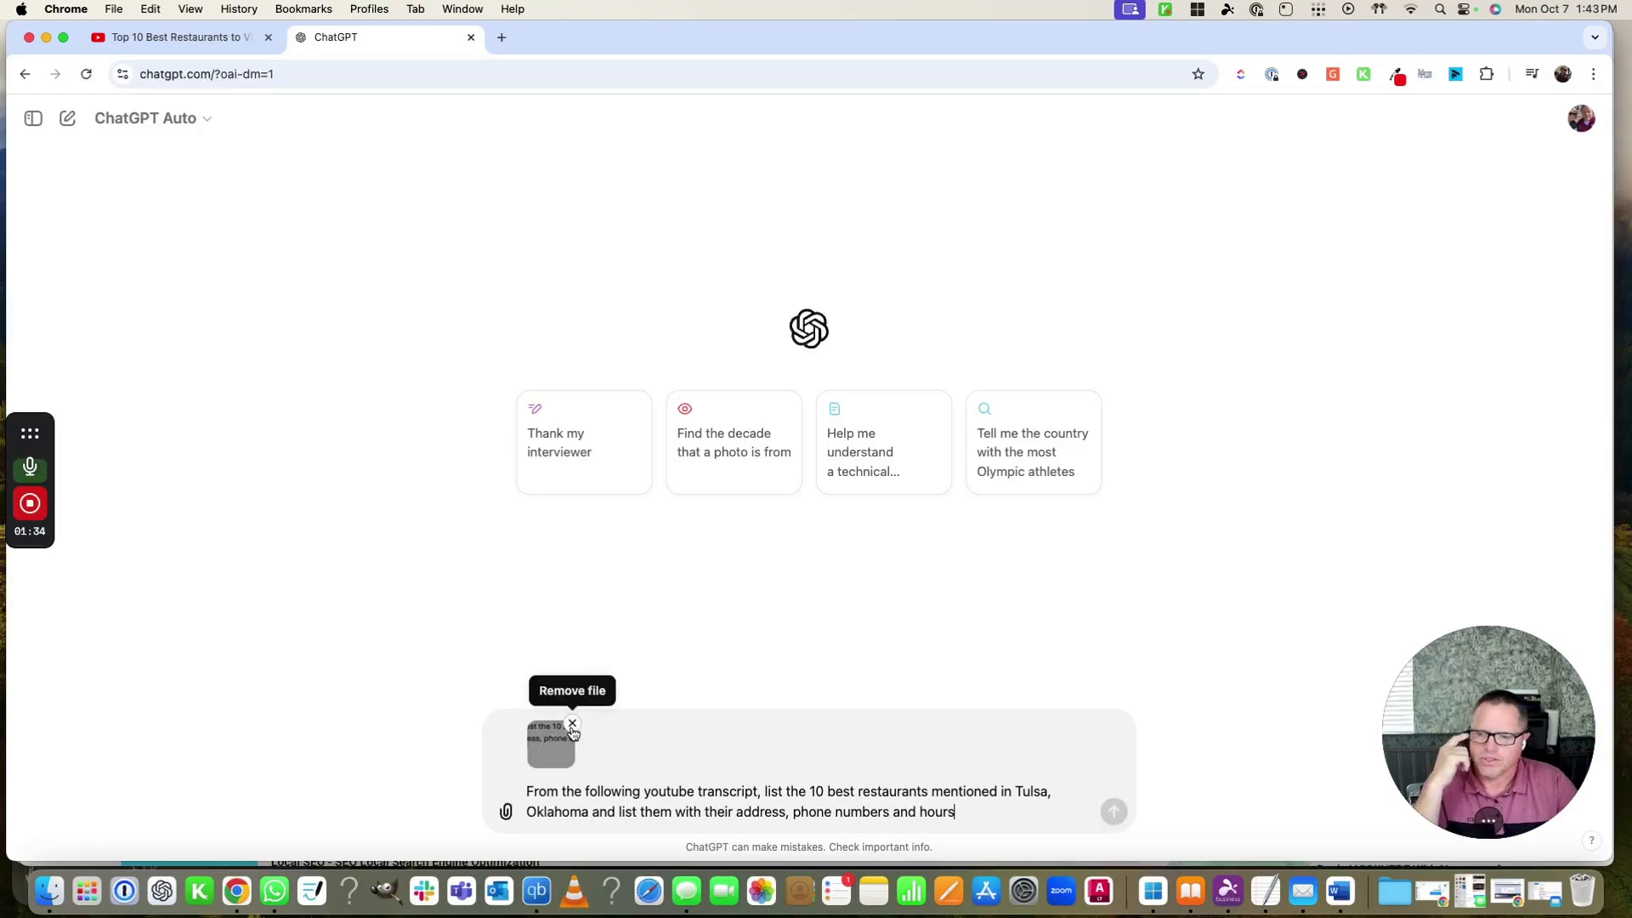
{"action": "left_click", "coordinate": [572, 725]}
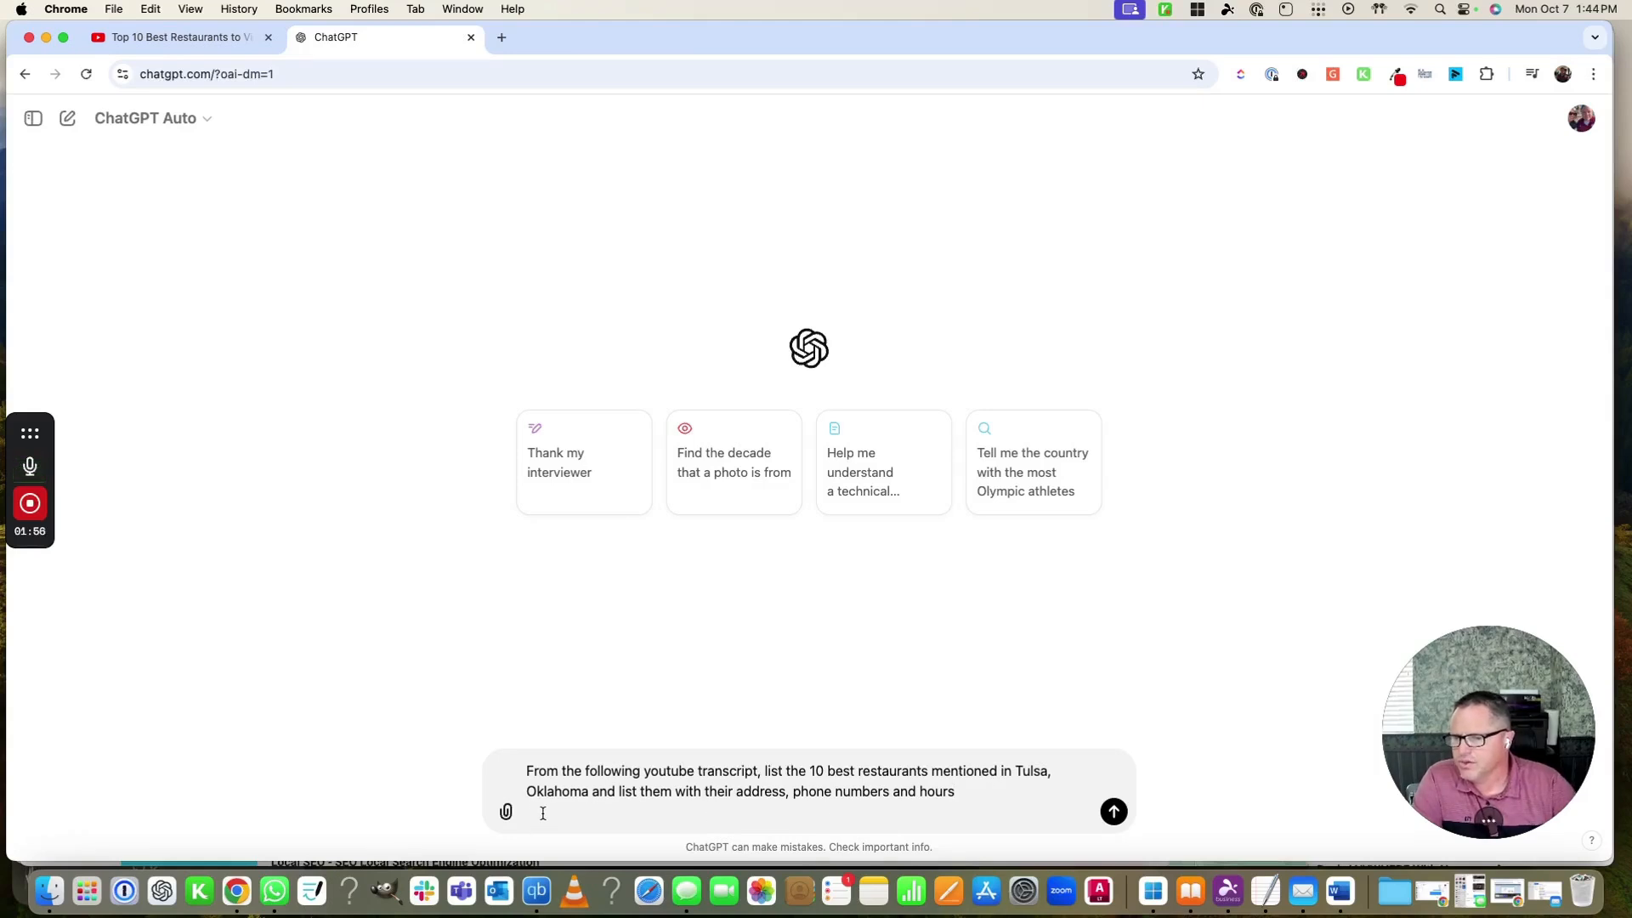
Step: Paste the copied YouTube transcript below the restaurant prompt and send the message
{"action": "left_click", "coordinate": [177, 36]}
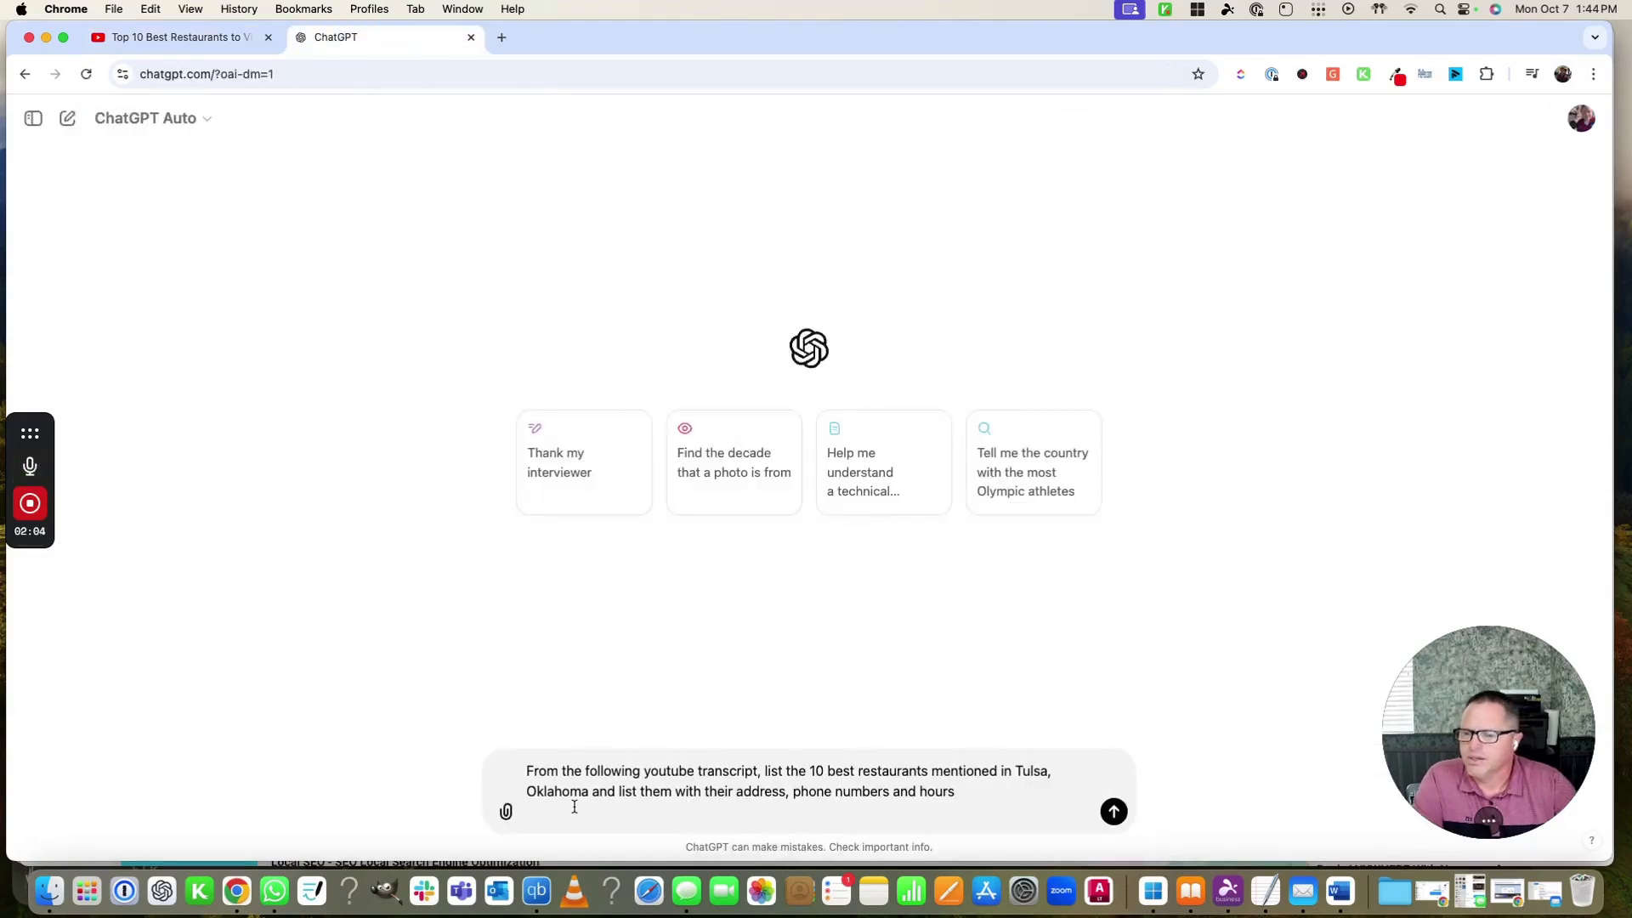
{"action": "right_click", "coordinate": [574, 806]}
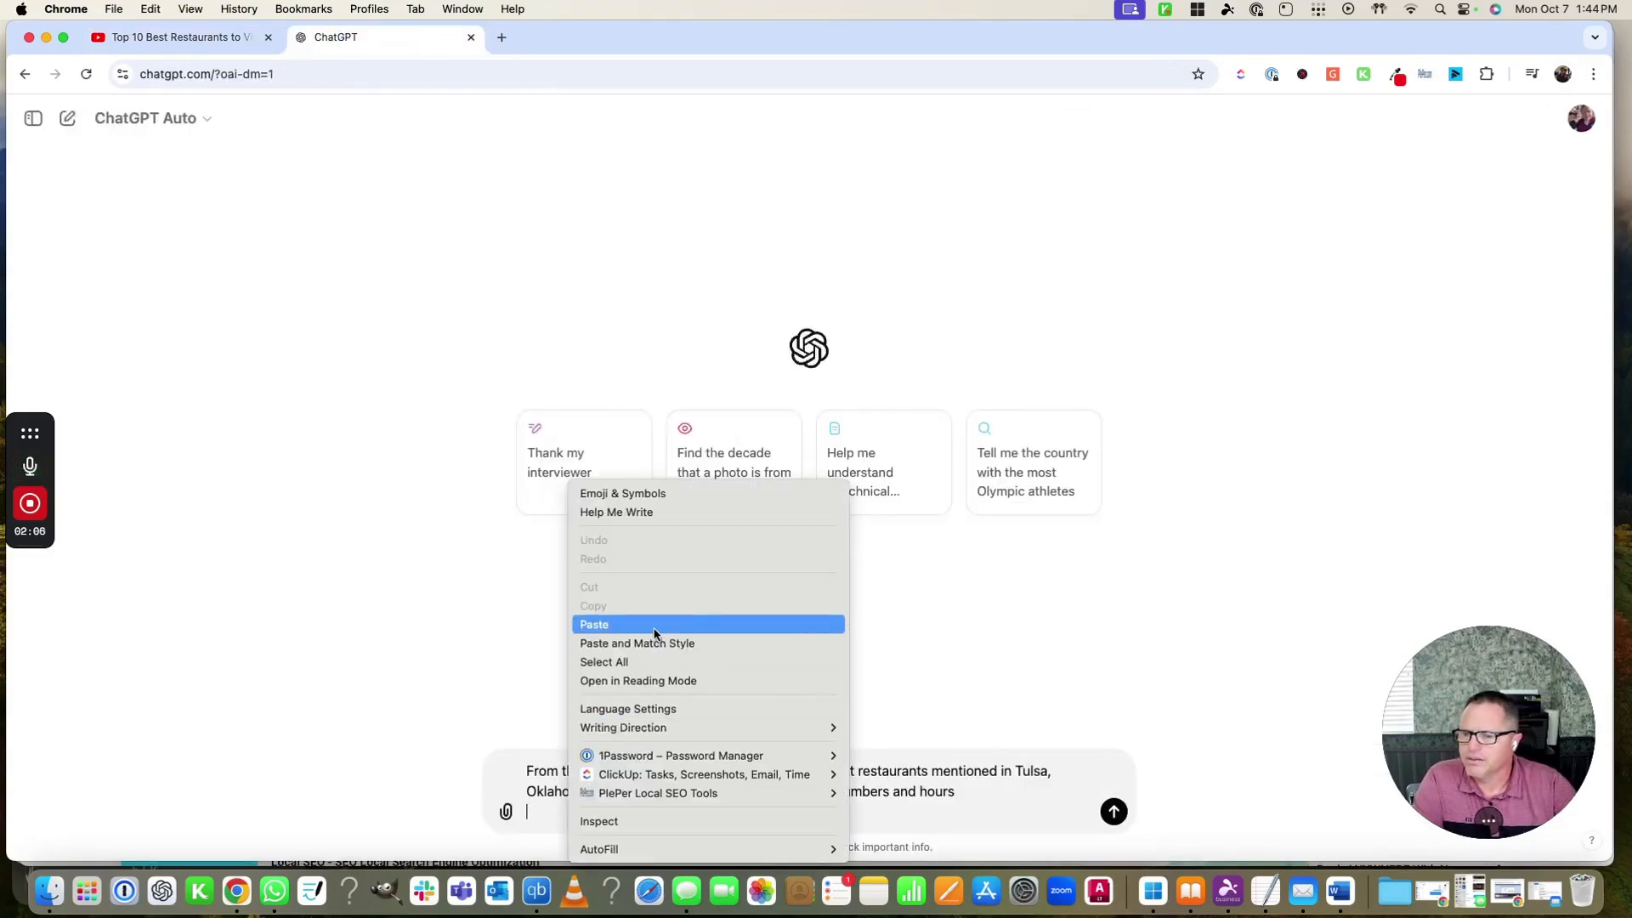
{"action": "left_click", "coordinate": [593, 623]}
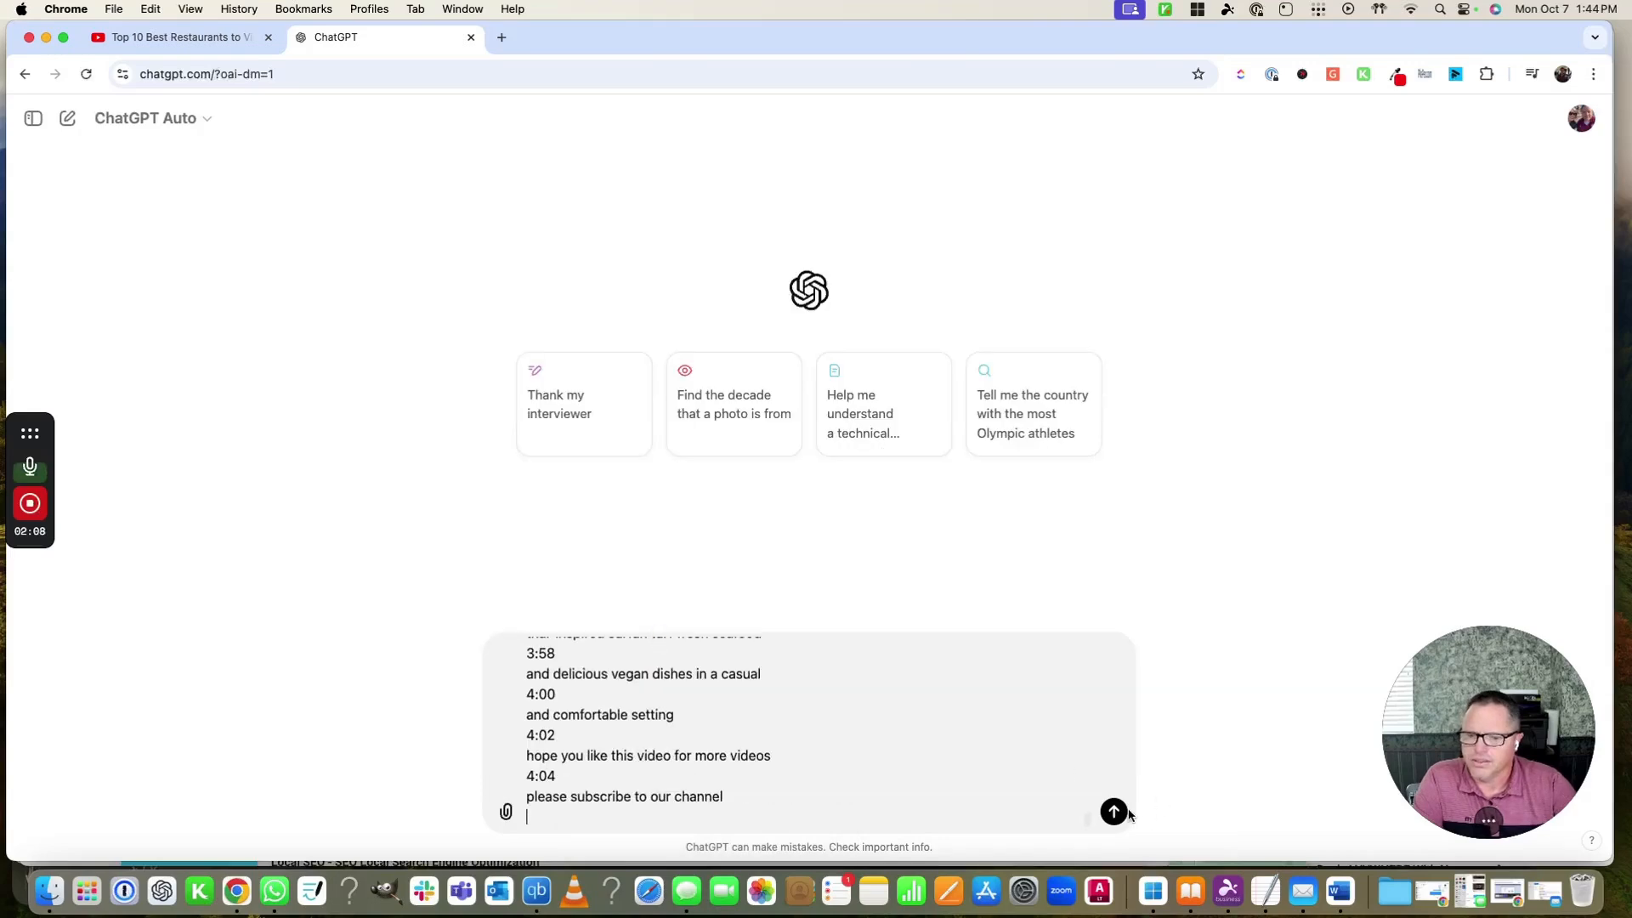
{"action": "left_click", "coordinate": [1113, 812]}
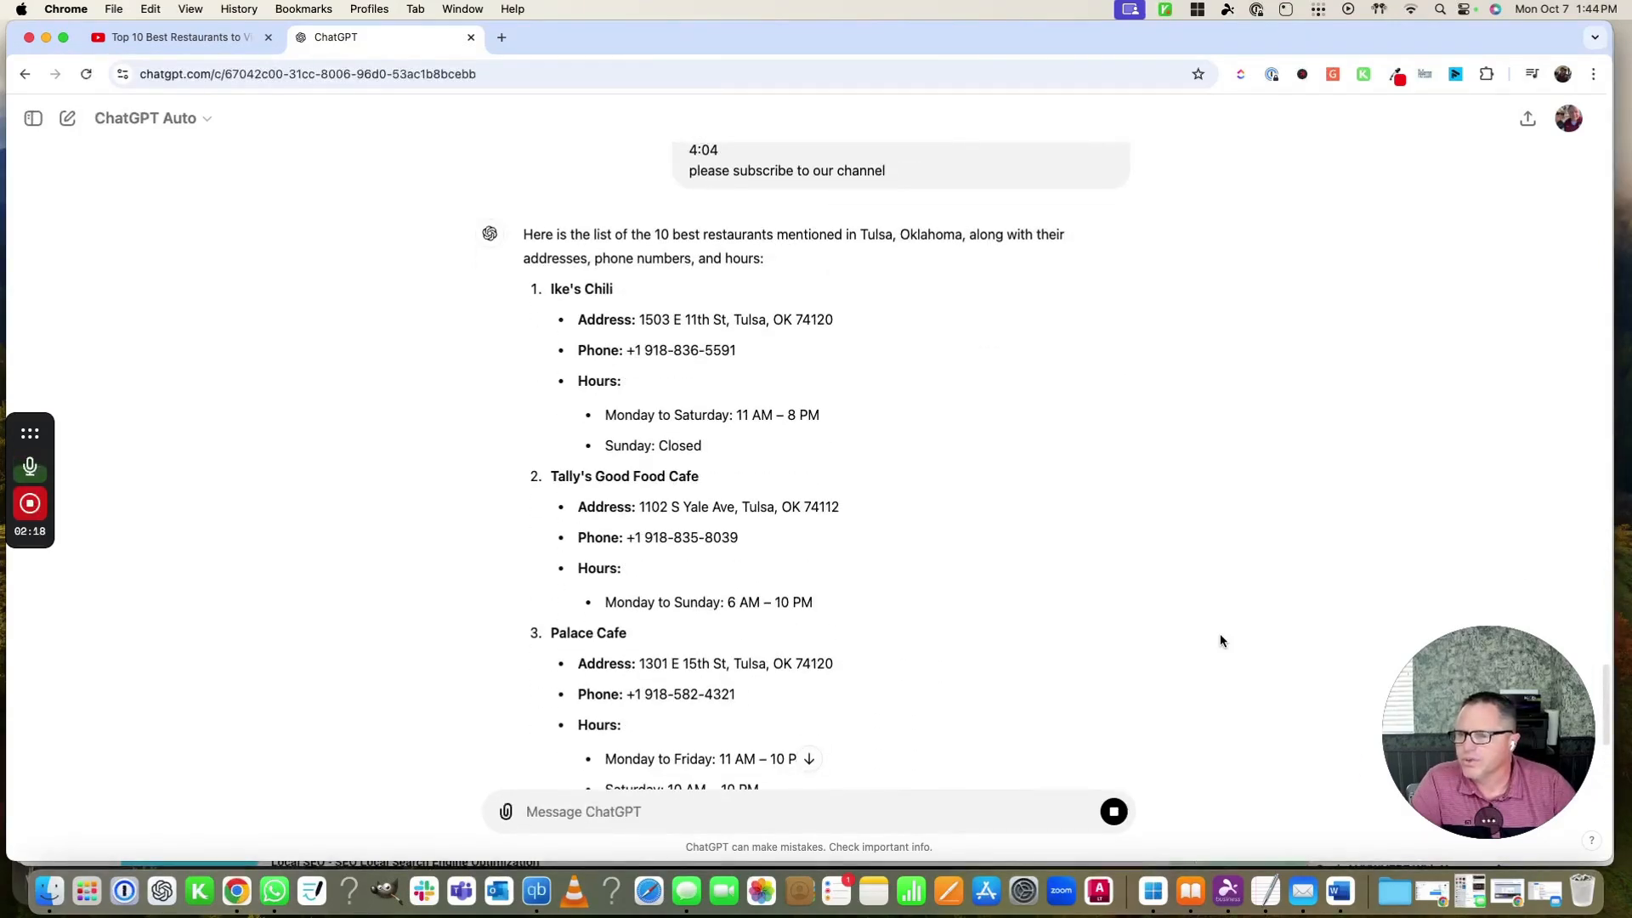
Step: Scroll through ChatGPT's ten-restaurant reply, ending with Tropical Restaurant and Bar, to review it
{"action": "scroll", "scroll_direction": "down", "scroll_amount": 3}
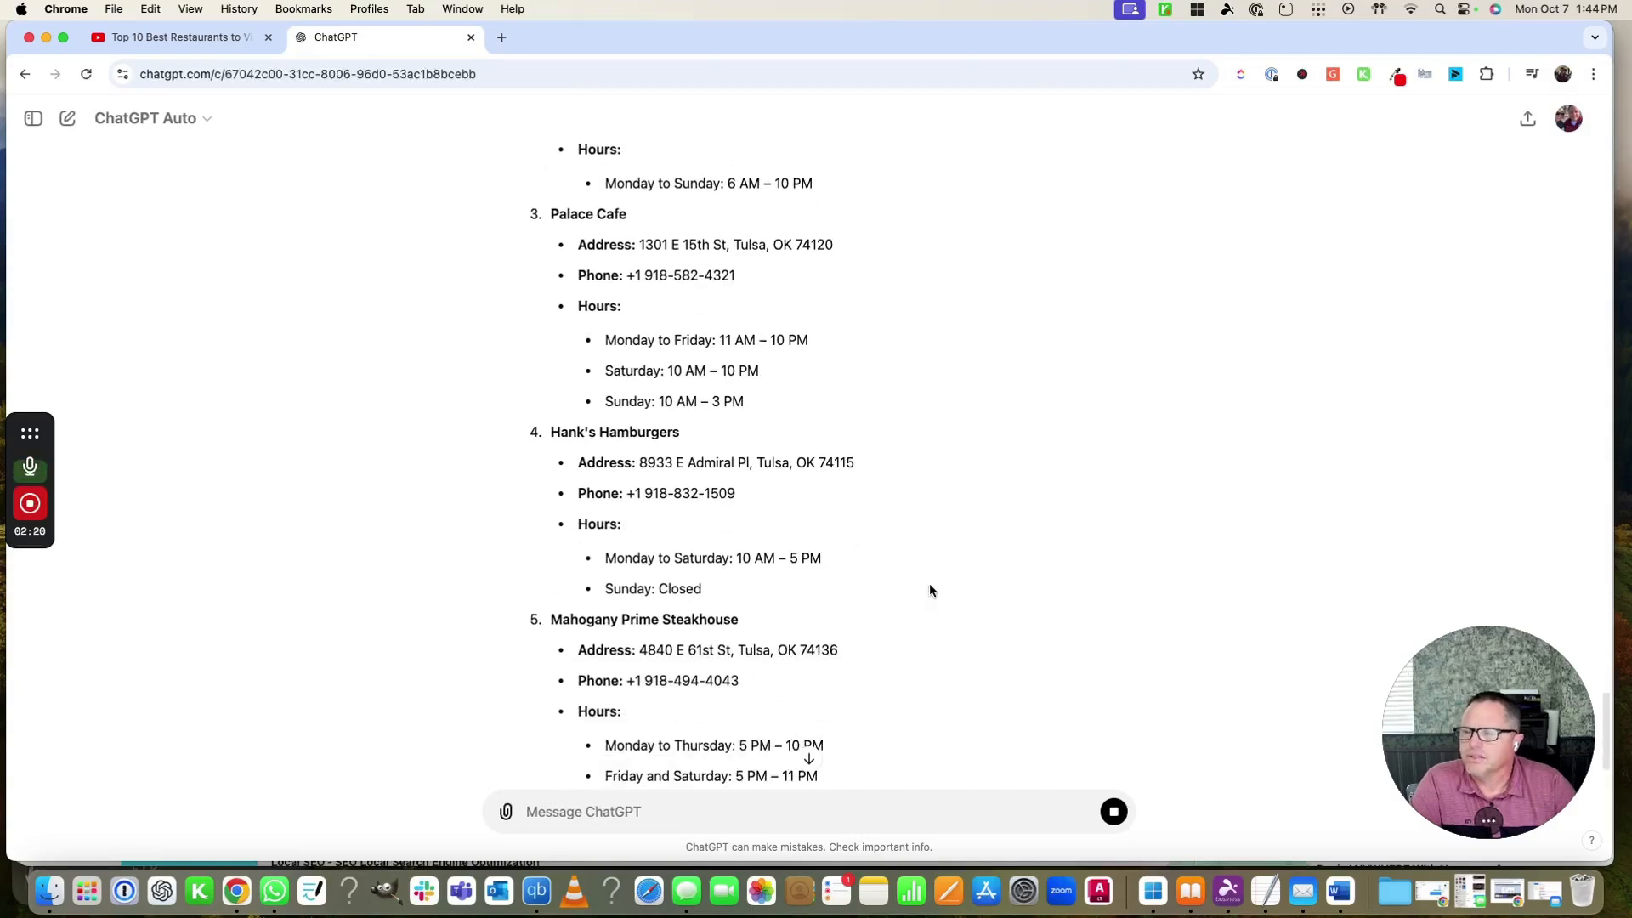
{"action": "scroll", "scroll_direction": "down", "scroll_amount": 3}
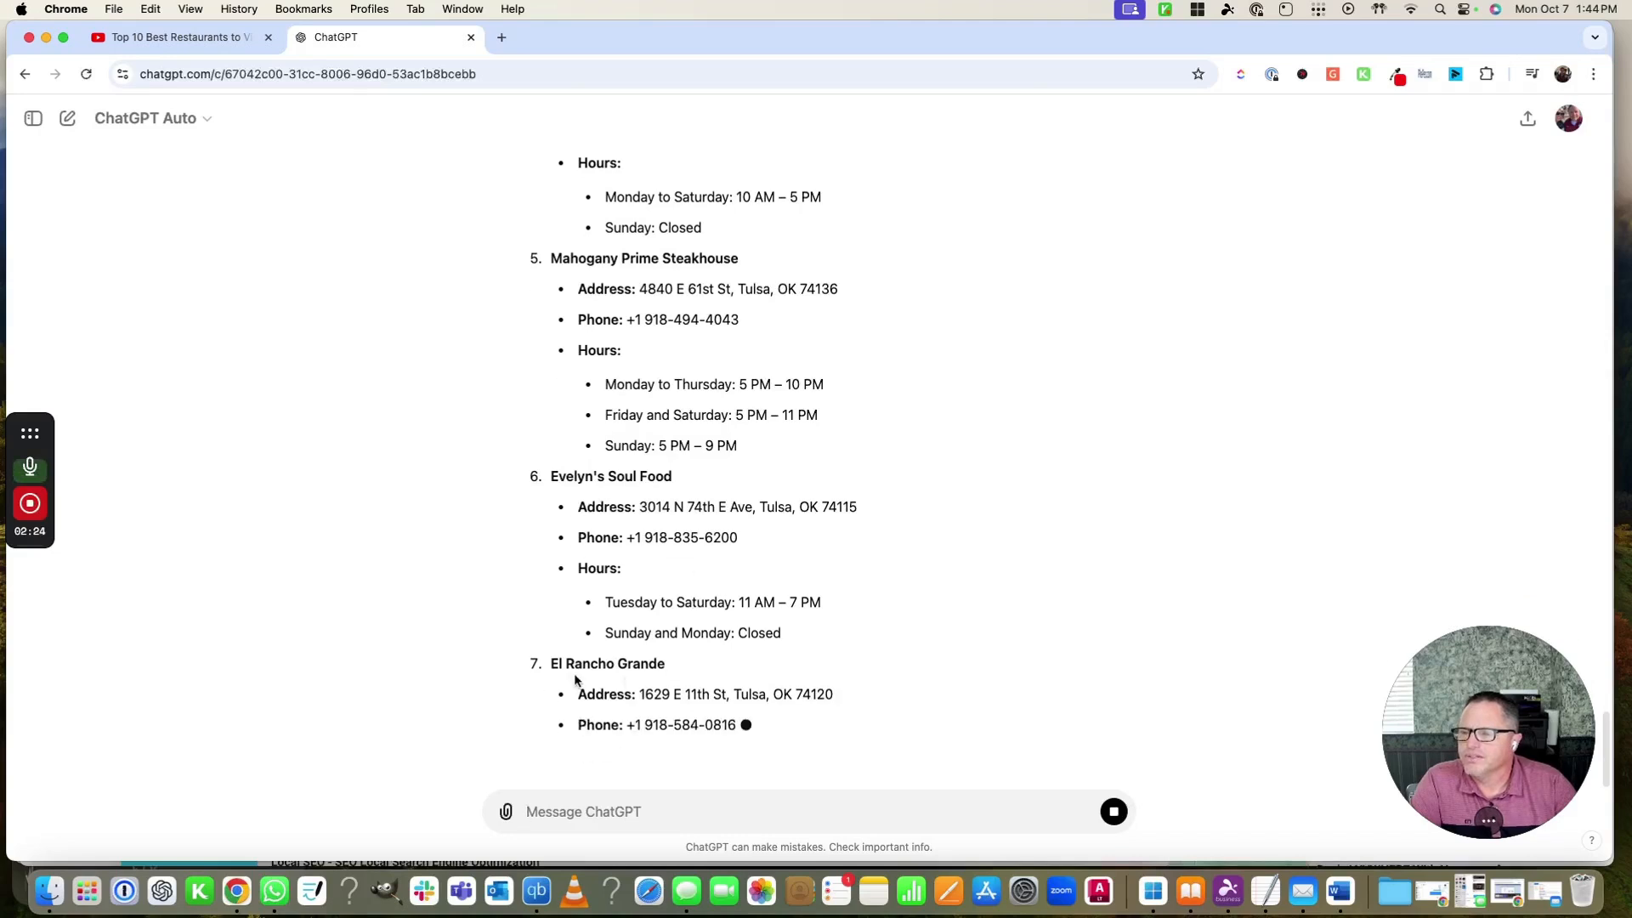
{"action": "scroll", "scroll_direction": "down", "scroll_amount": 3}
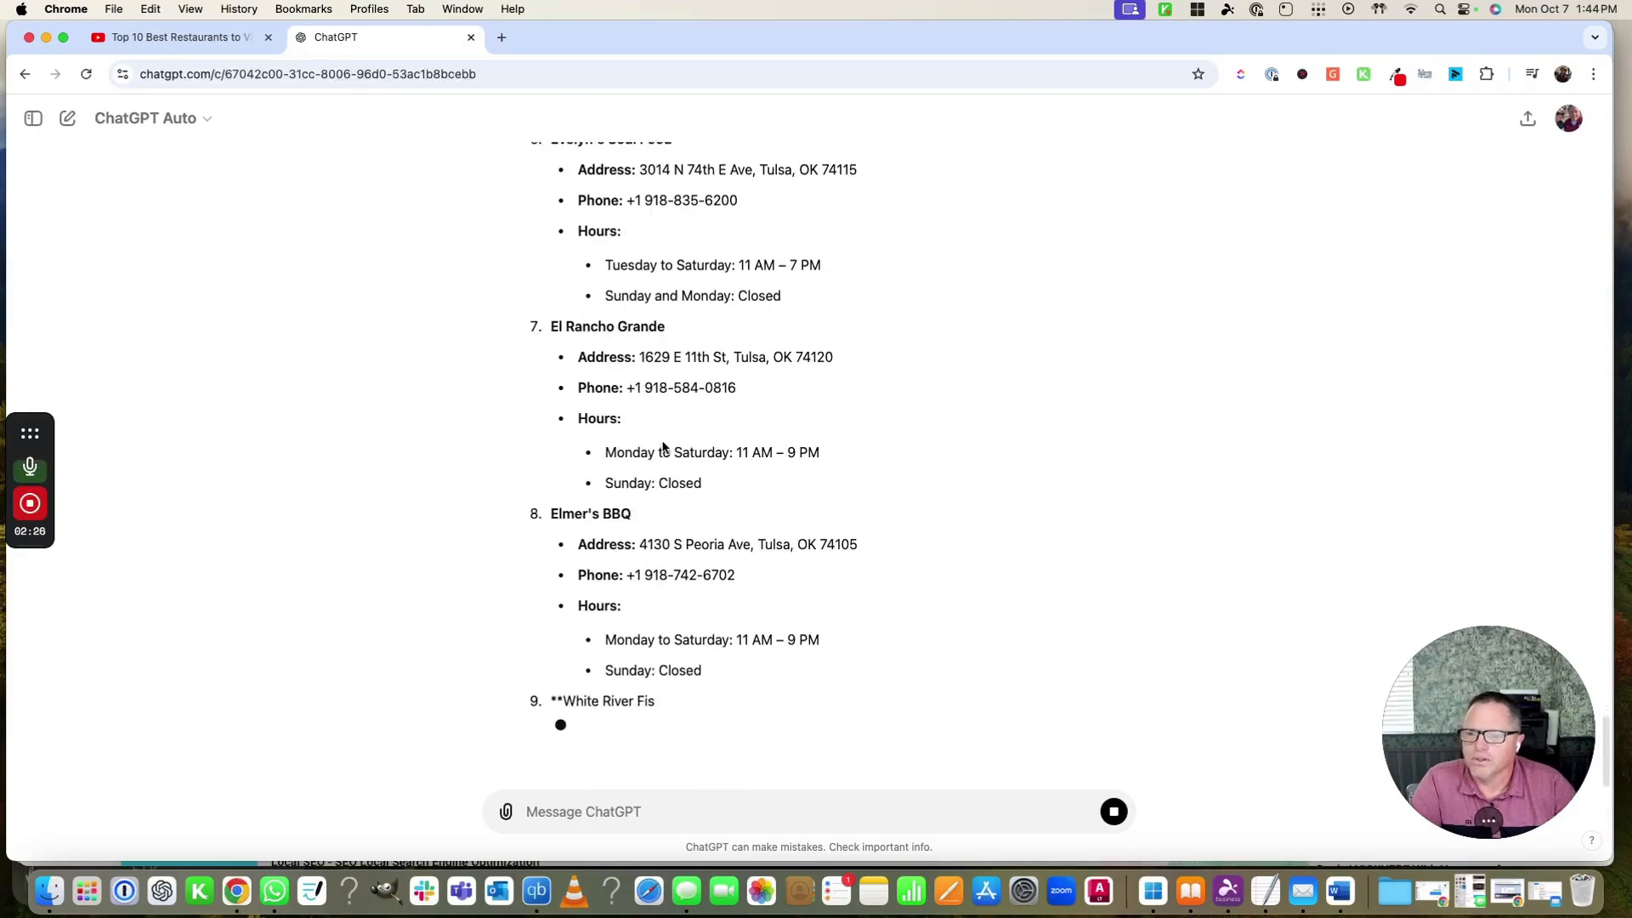
{"action": "scroll", "scroll_direction": "down", "scroll_amount": 3}
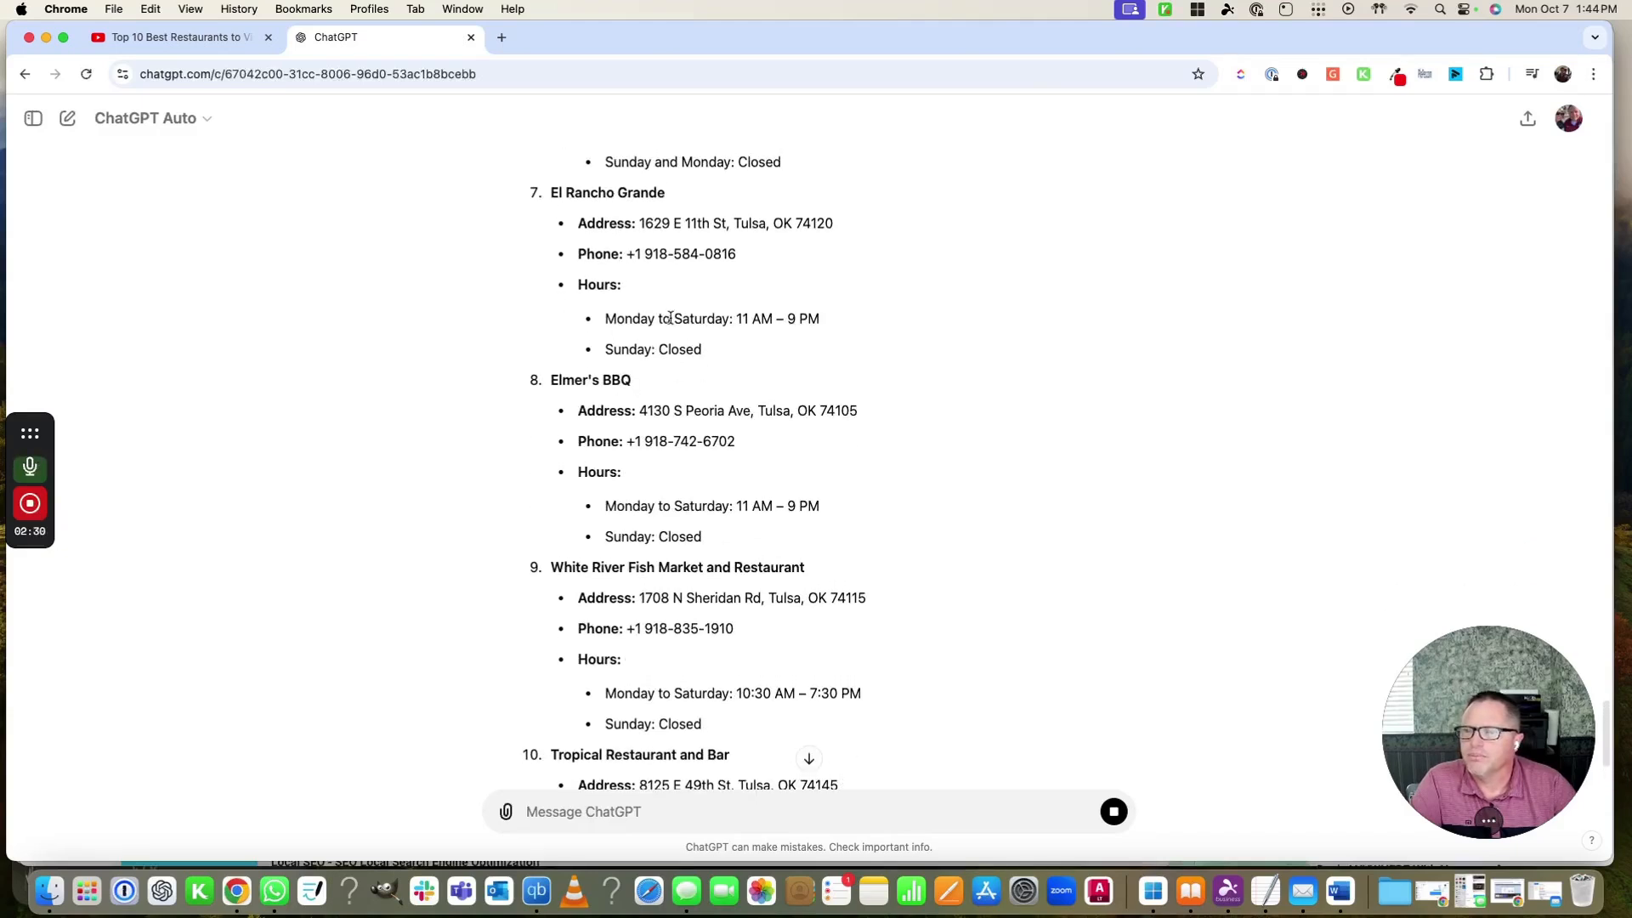
{"action": "mouse_move", "coordinate": [937, 539]}
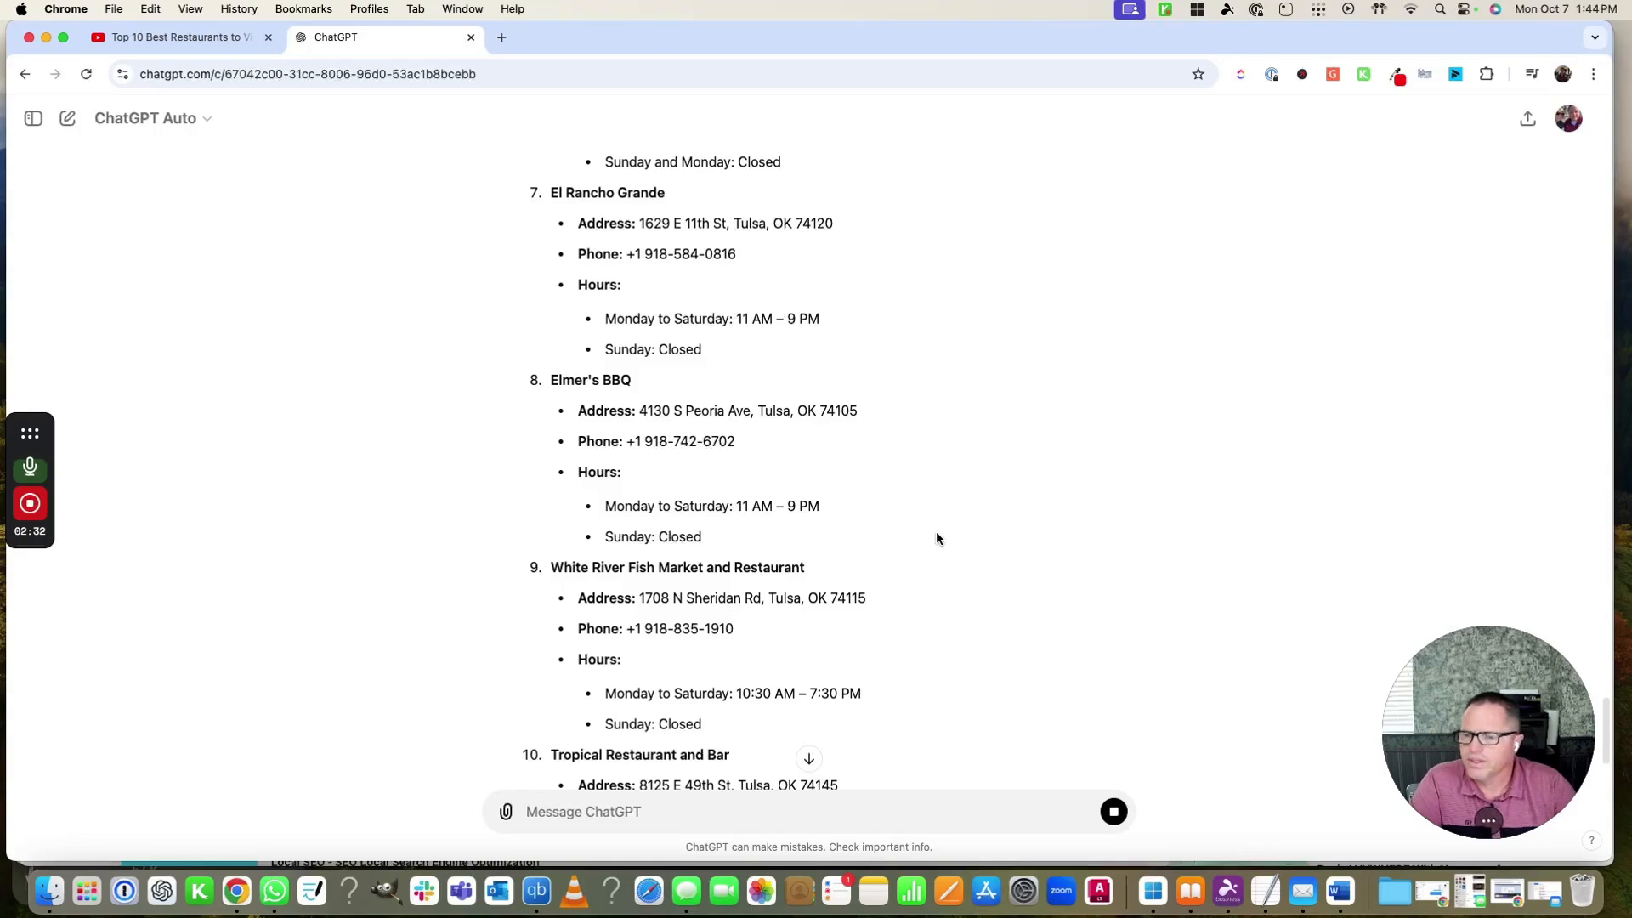
{"action": "scroll", "scroll_direction": "down", "scroll_amount": 3}
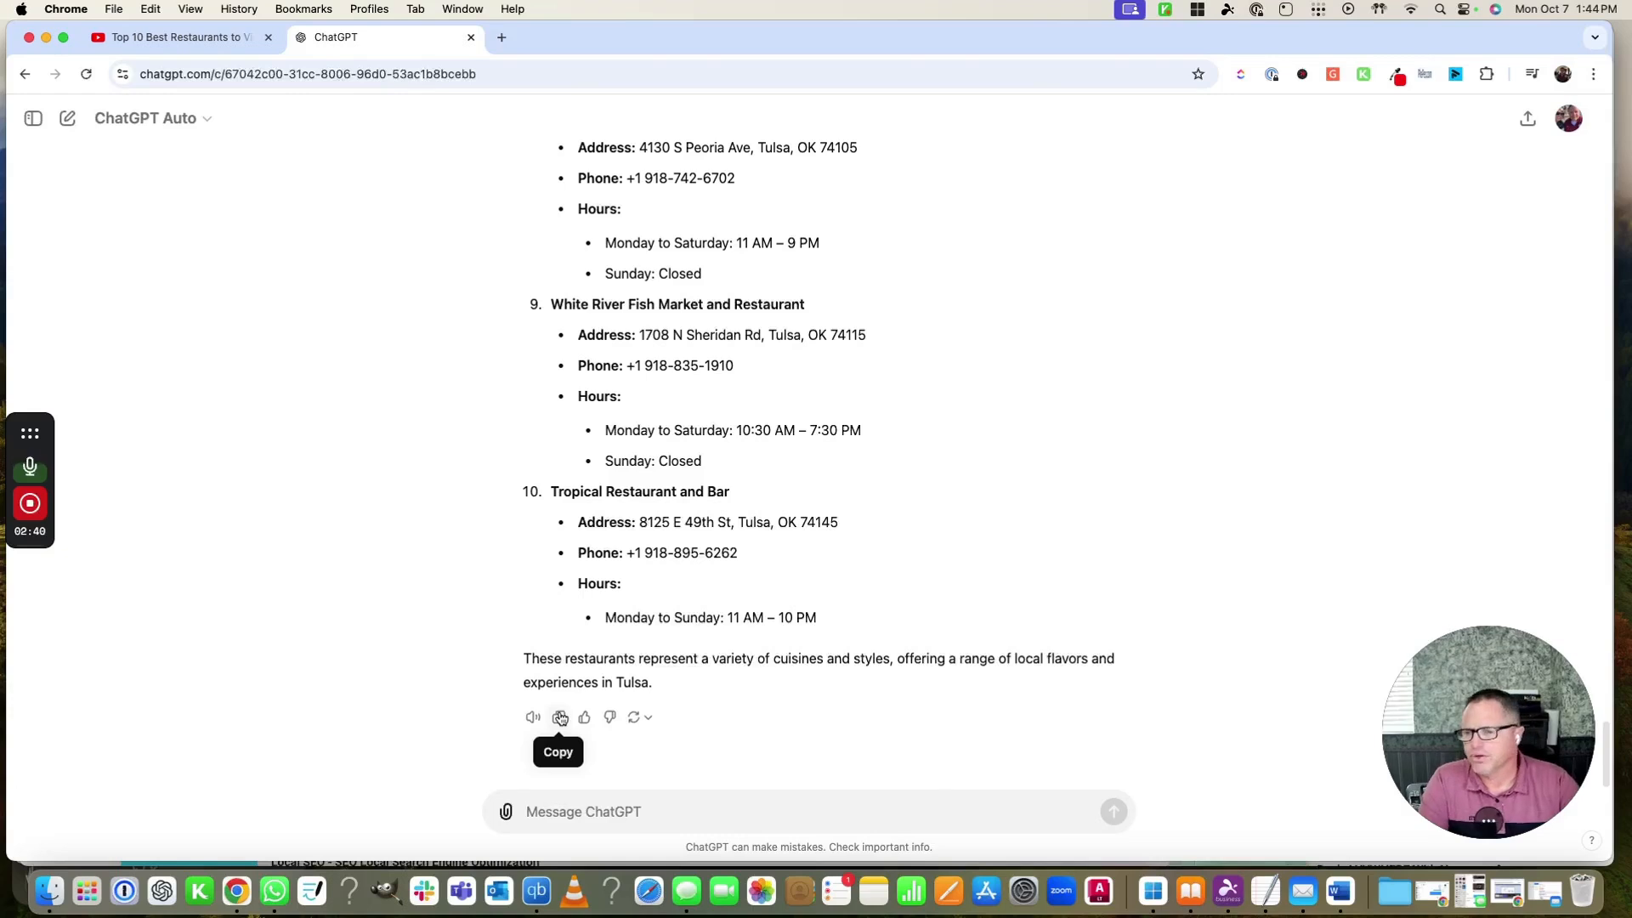
{"action": "mouse_move", "coordinate": [1182, 623]}
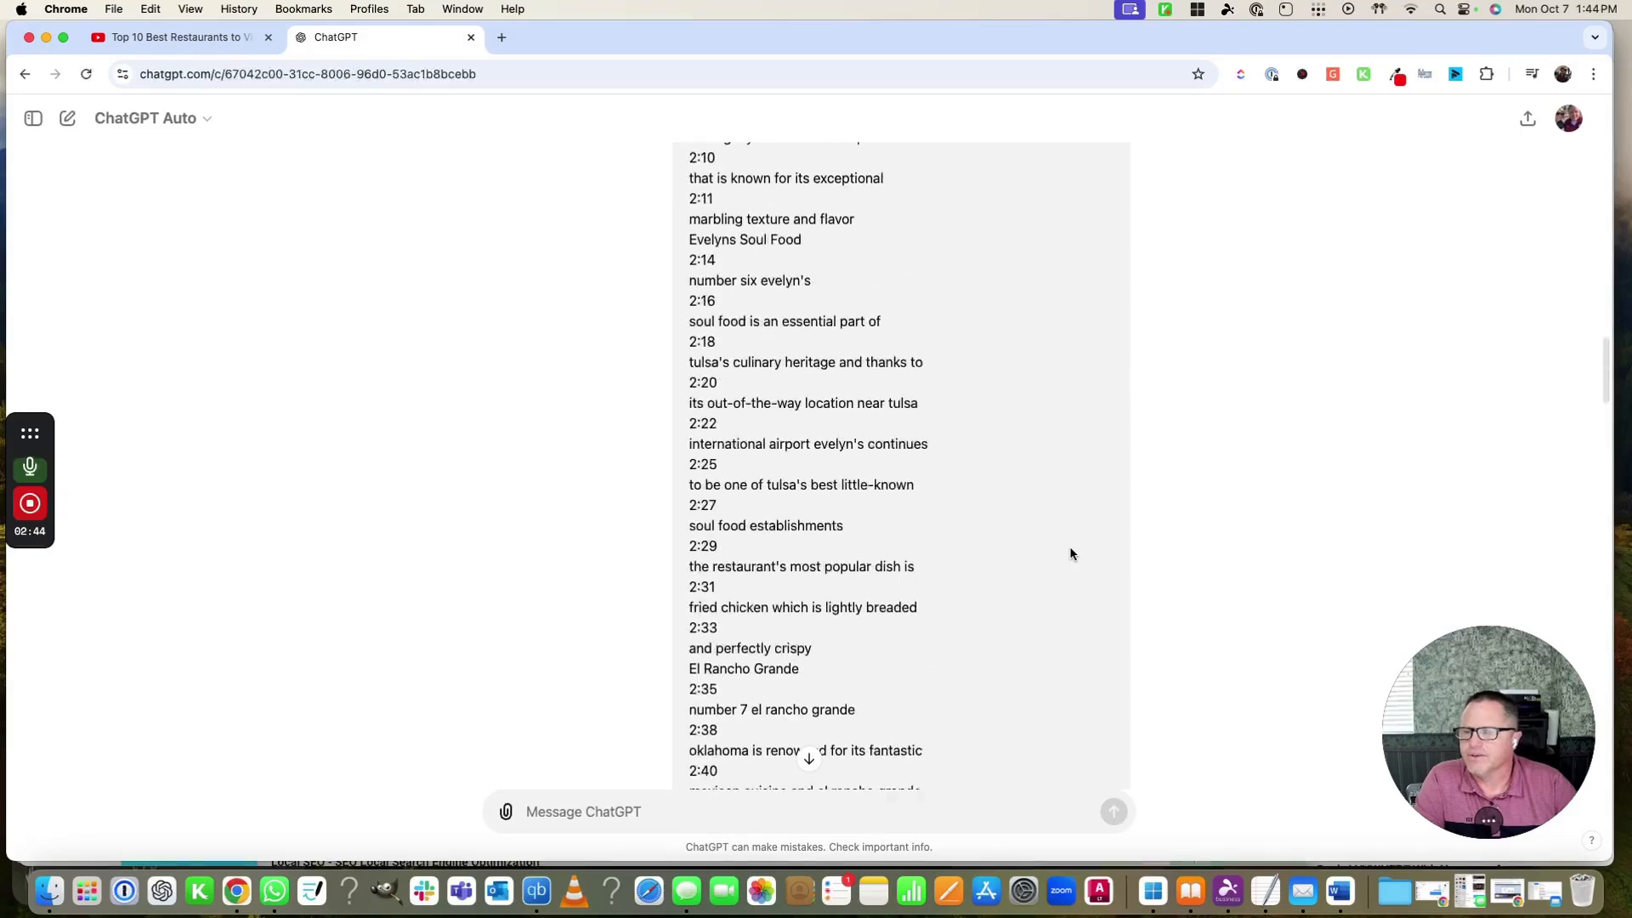
{"action": "scroll", "scroll_direction": "up", "scroll_amount": 3}
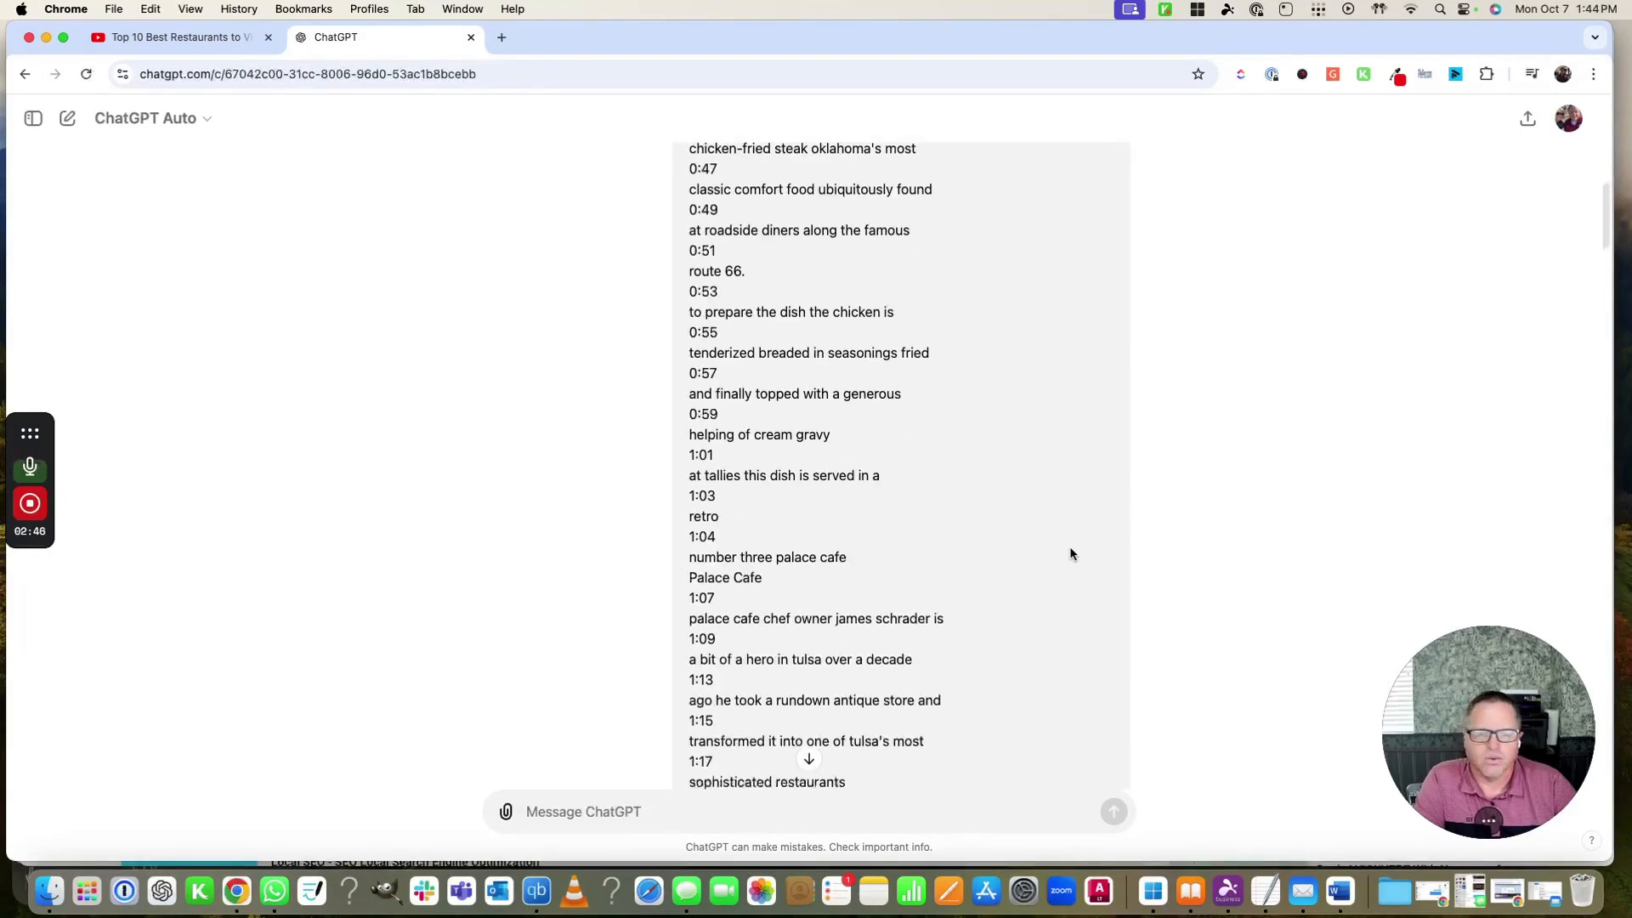
{"action": "scroll", "scroll_direction": "down", "scroll_amount": 3}
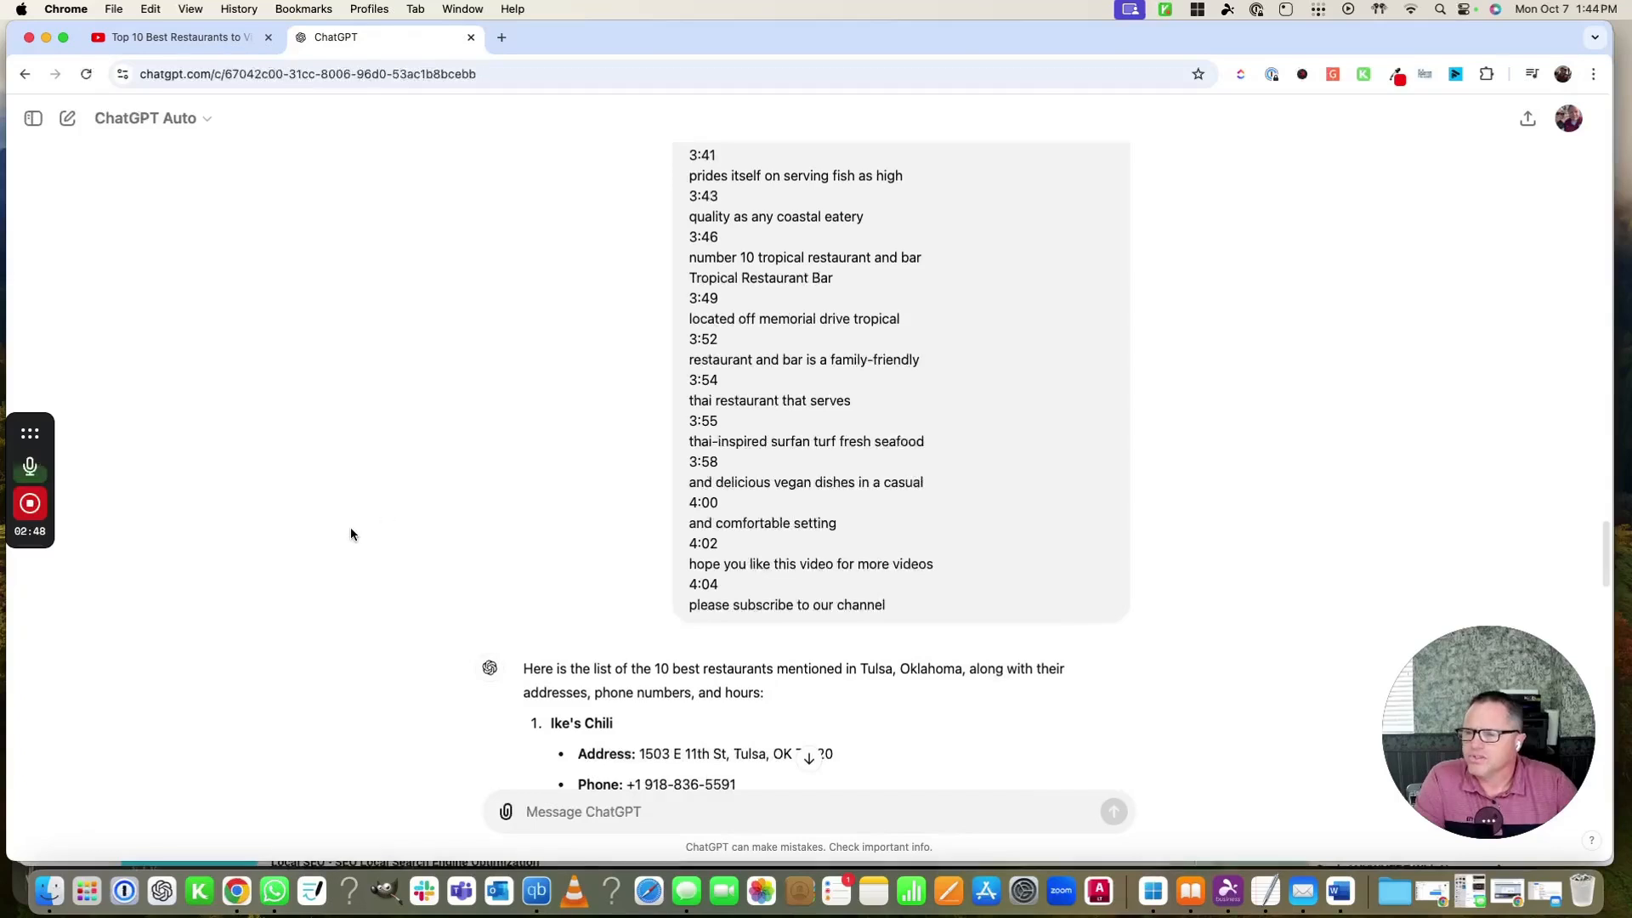
{"action": "scroll", "scroll_direction": "down", "scroll_amount": 3}
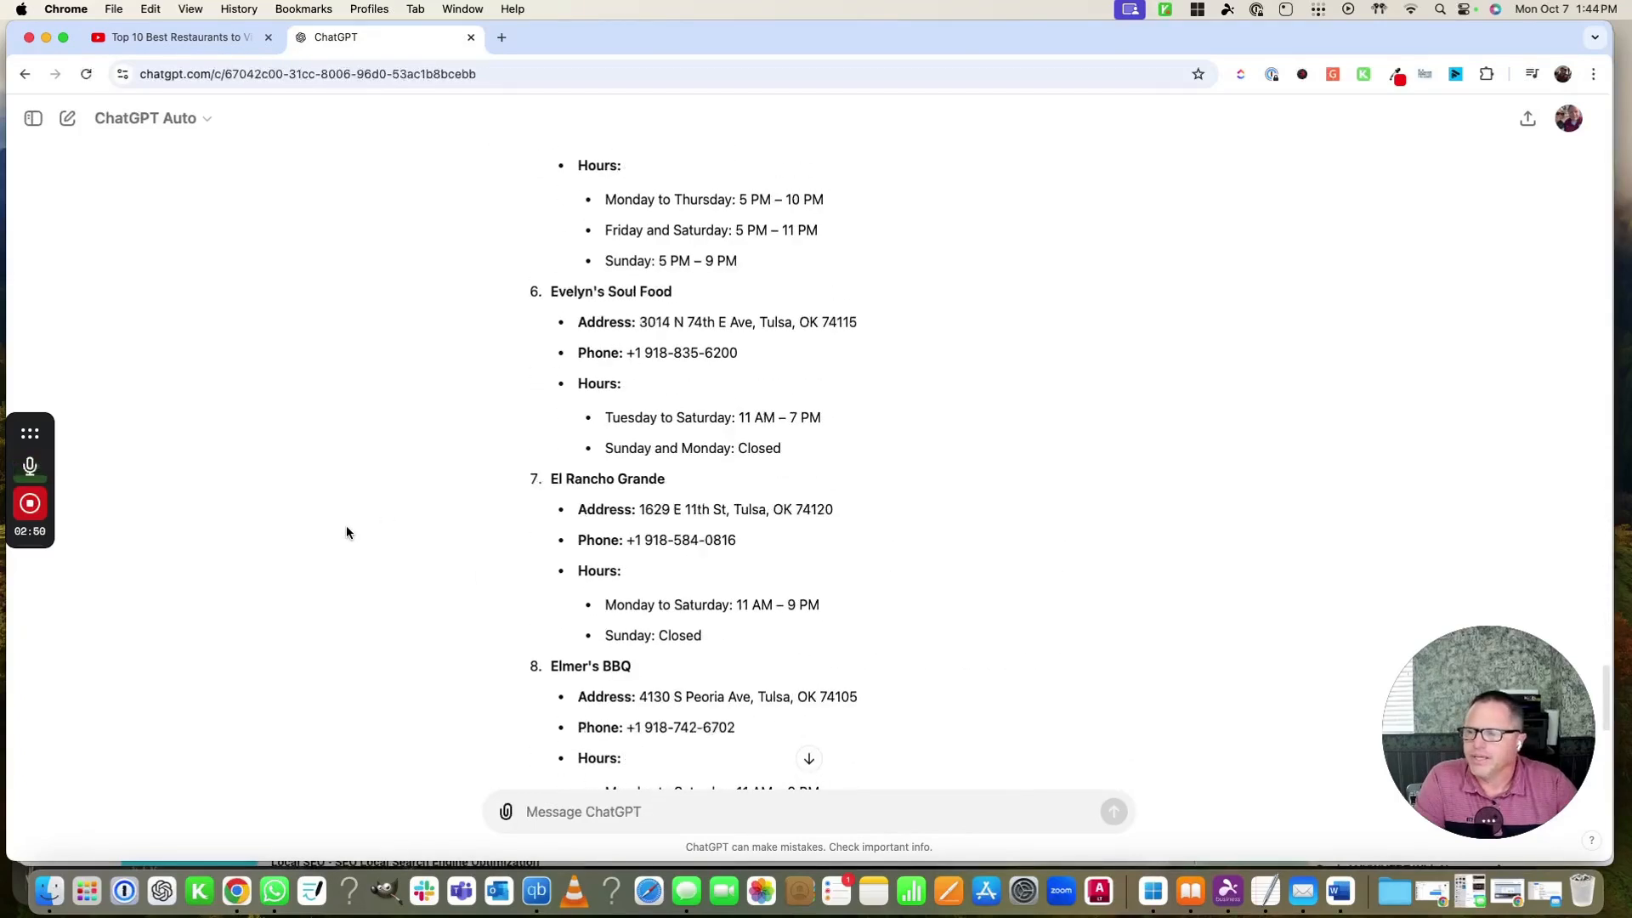